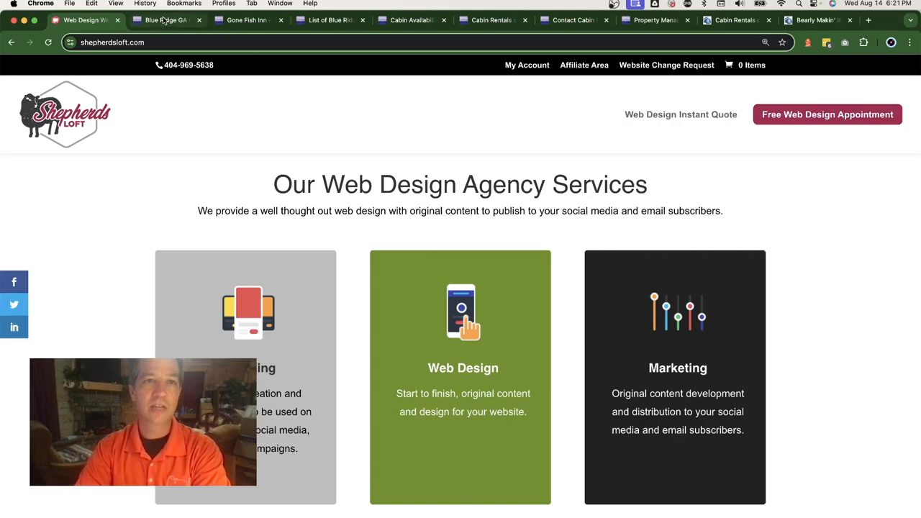
- Switch to the 'Blue Ridge GA' tab with the February 2023 archived homepage
click(165, 19)
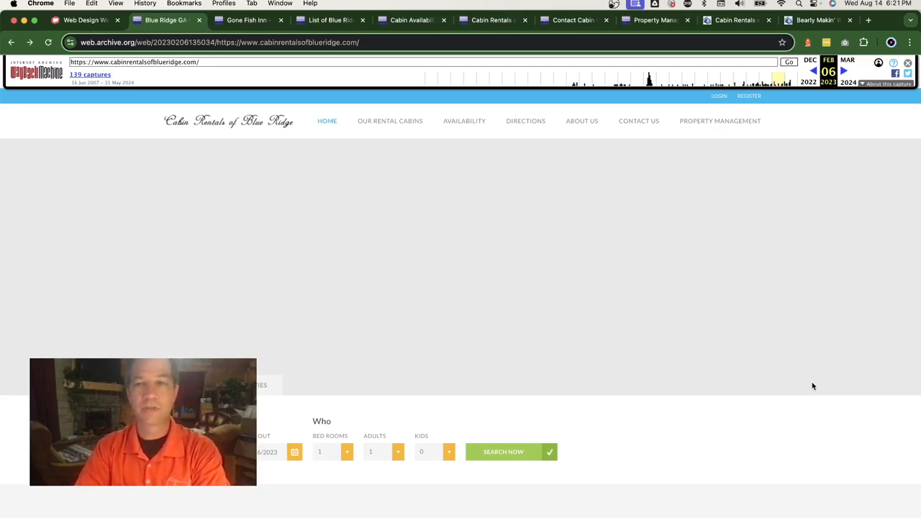
mouse_move(831, 453)
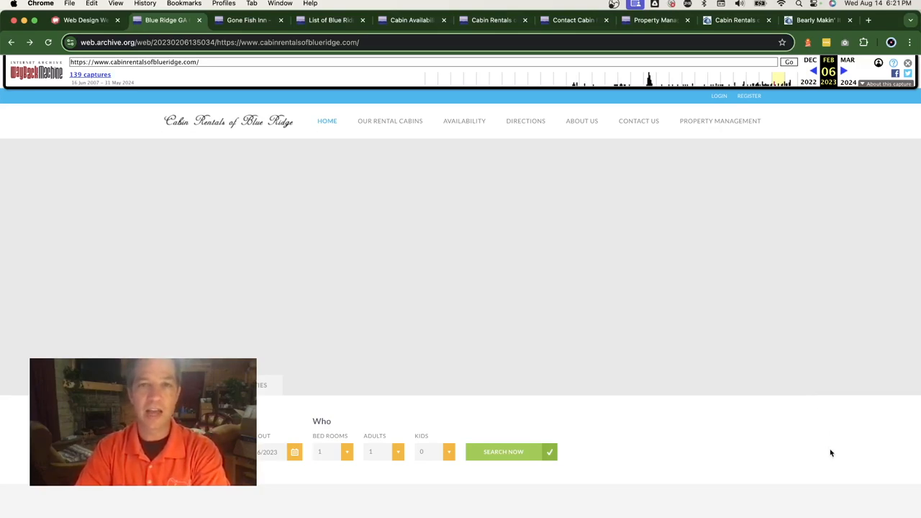
mouse_move(439, 211)
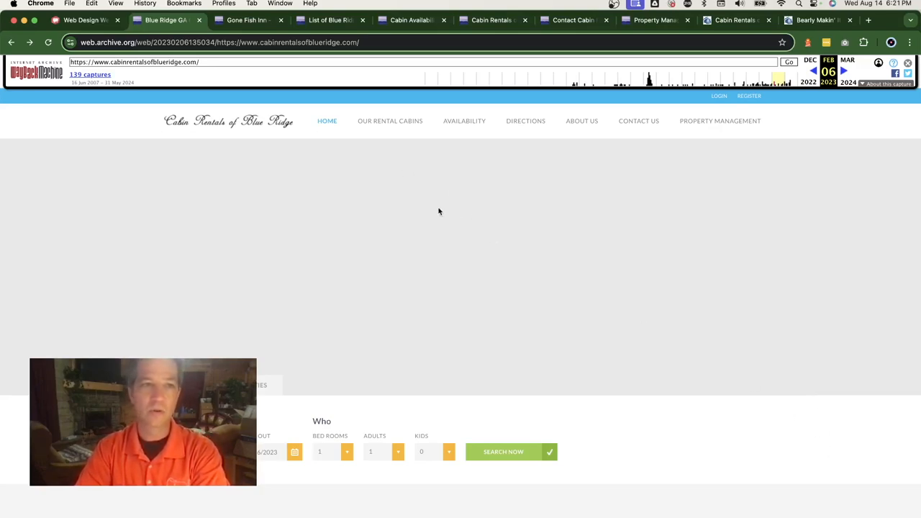
mouse_move(467, 258)
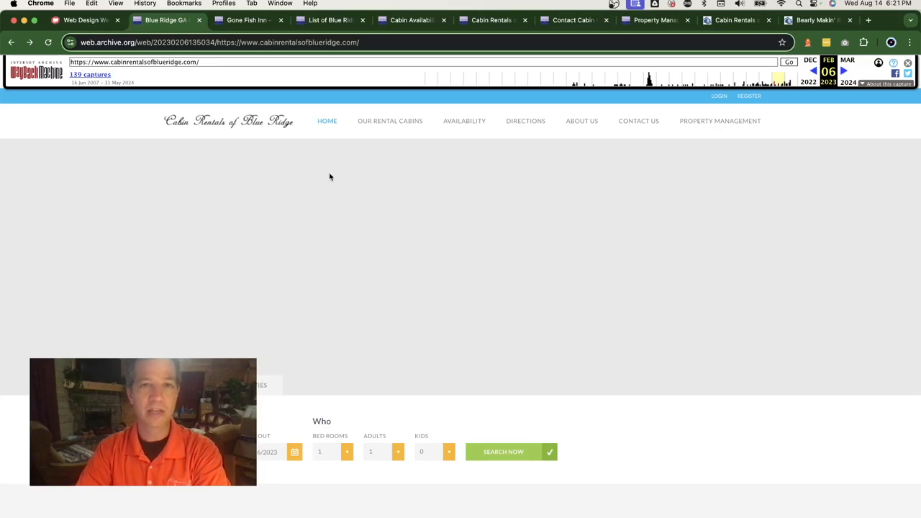
mouse_move(362, 336)
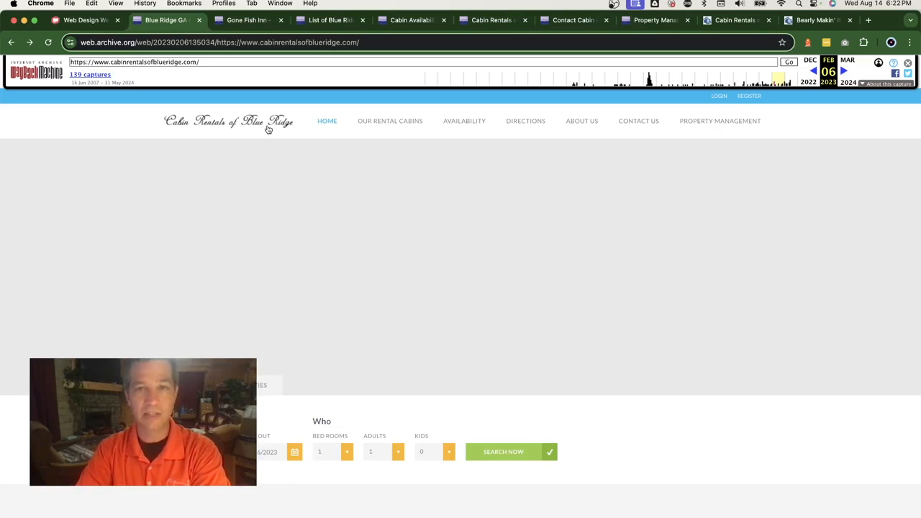
mouse_move(754, 439)
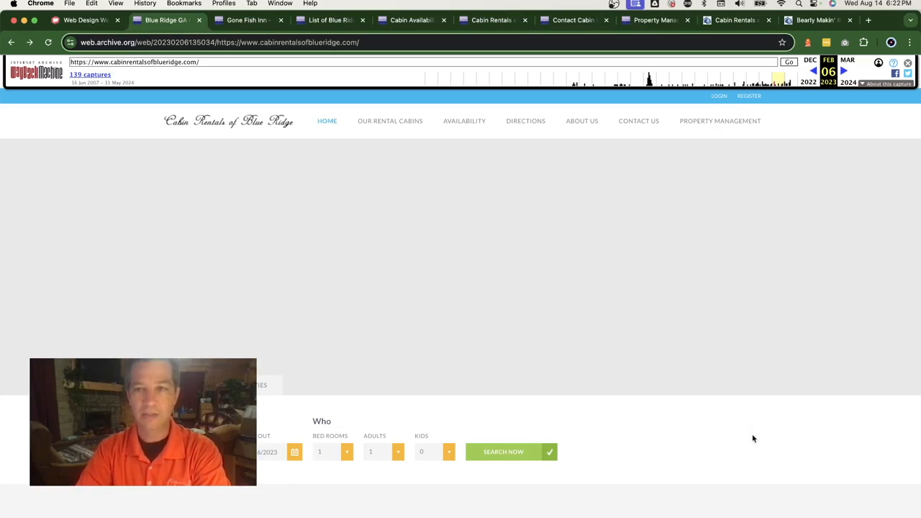
- Scroll to the luxury cabin listings and briefly highlight the Gone Fish Inn description
scroll(down, 3)
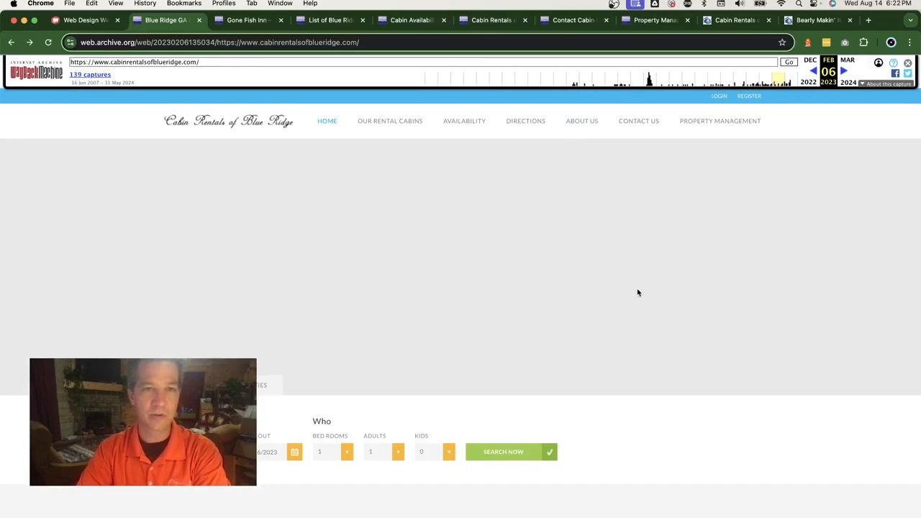
mouse_move(715, 347)
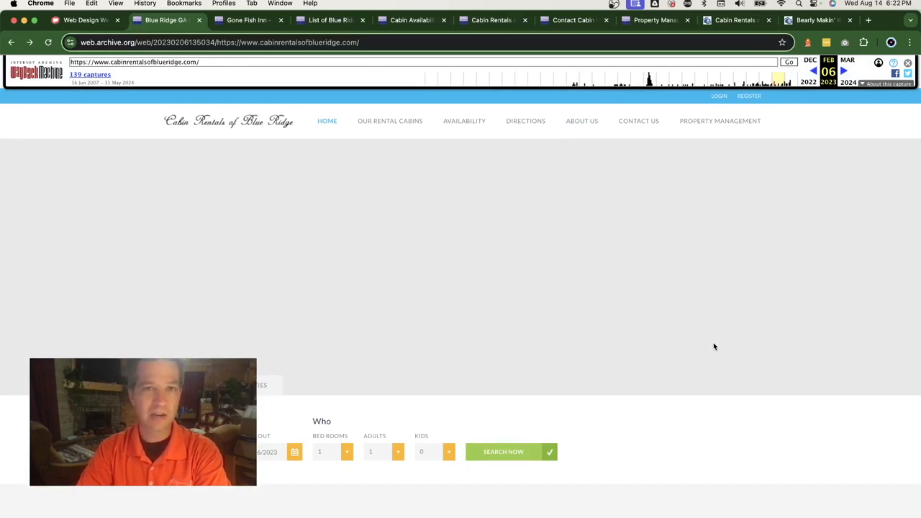
mouse_move(602, 270)
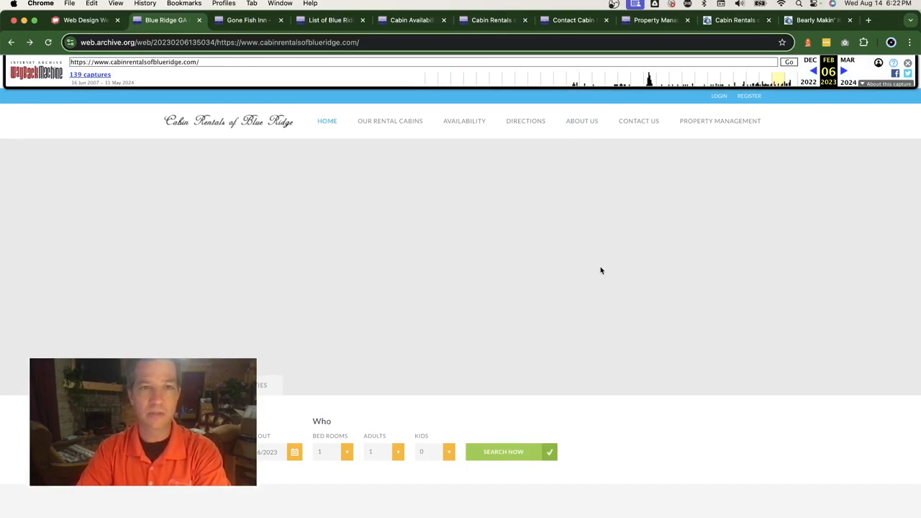
mouse_move(574, 306)
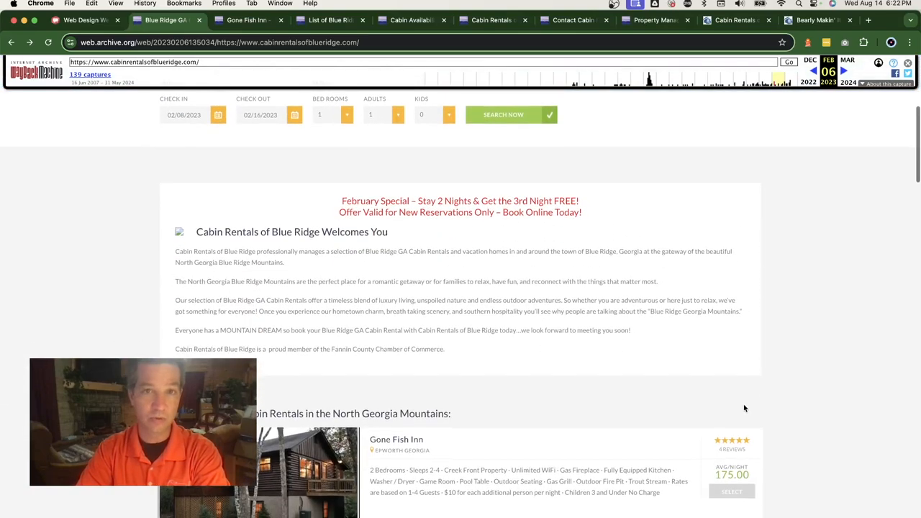
scroll(down, 3)
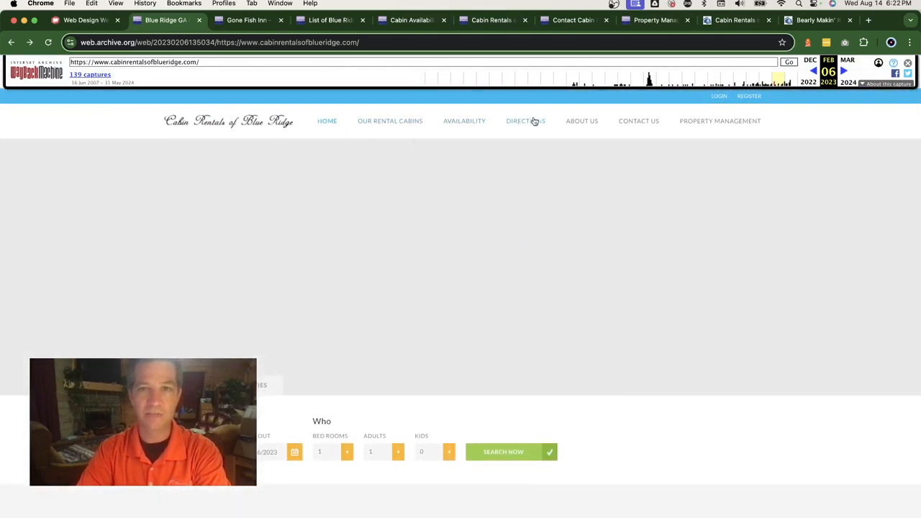
mouse_move(575, 128)
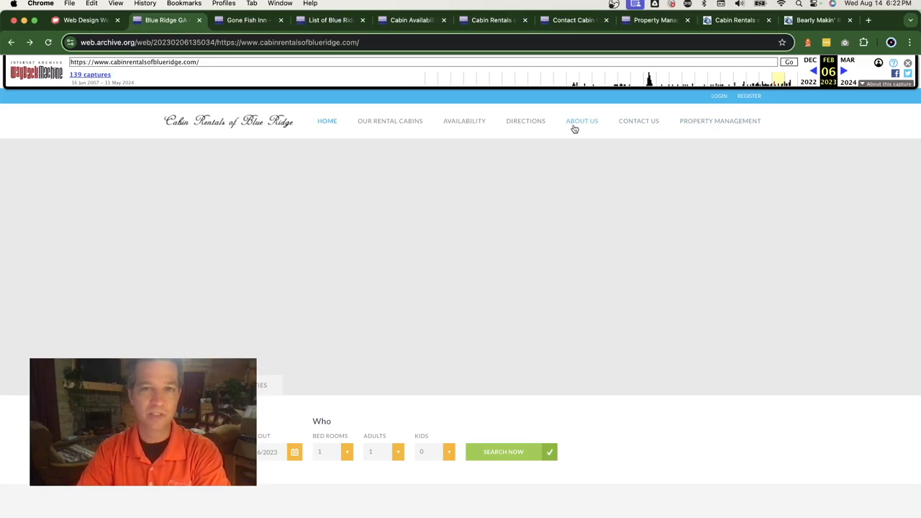
mouse_move(411, 154)
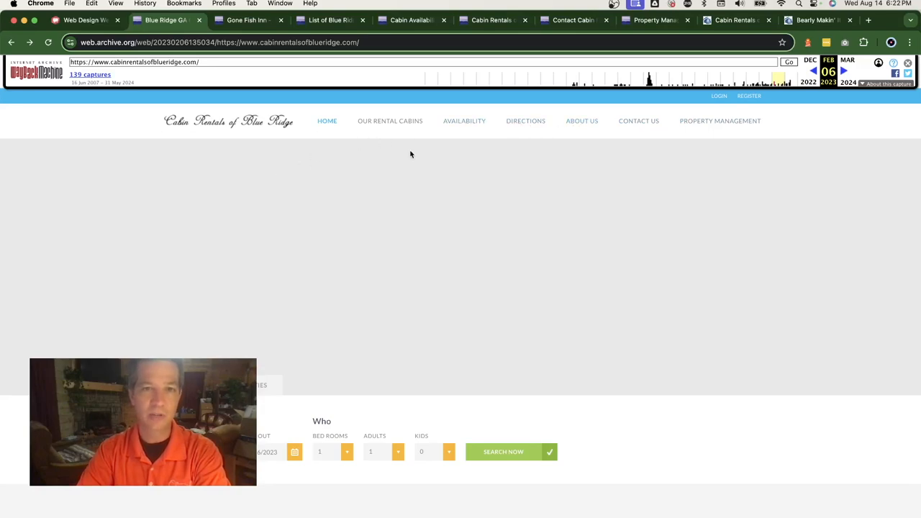
mouse_move(717, 475)
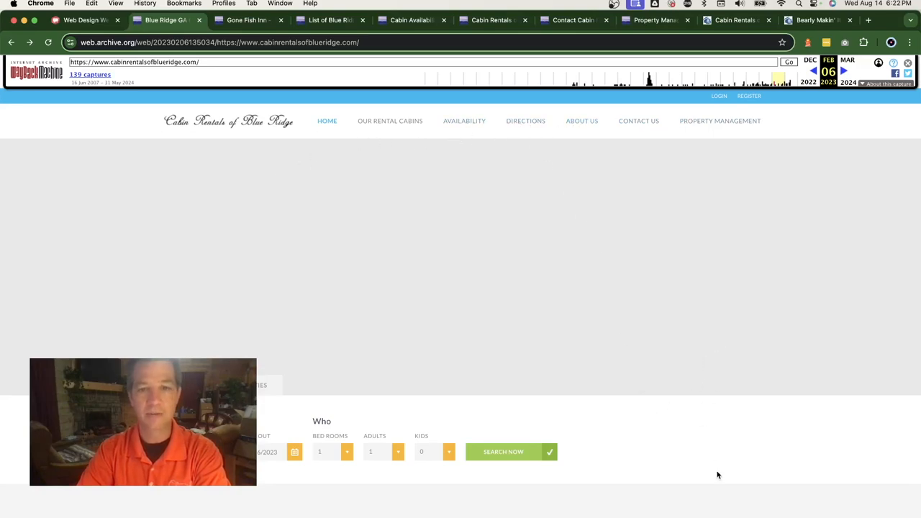
scroll(down, 3)
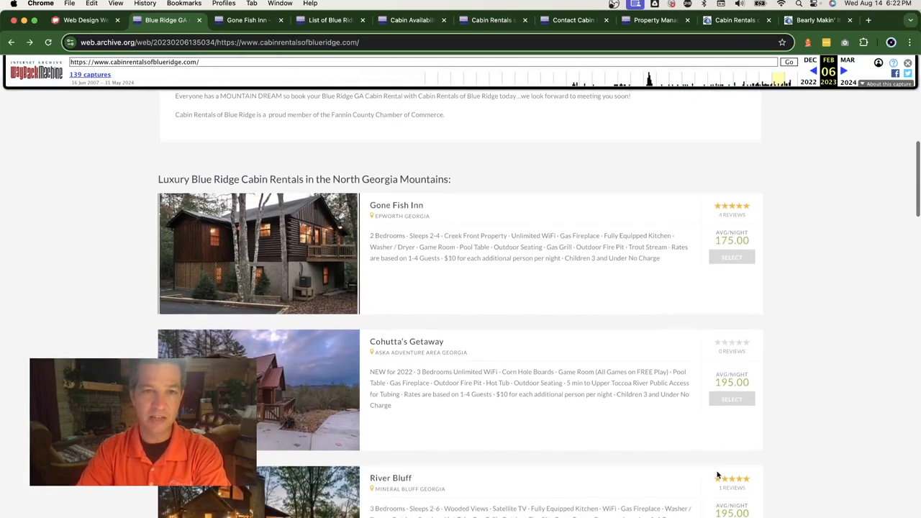
scroll(down, 3)
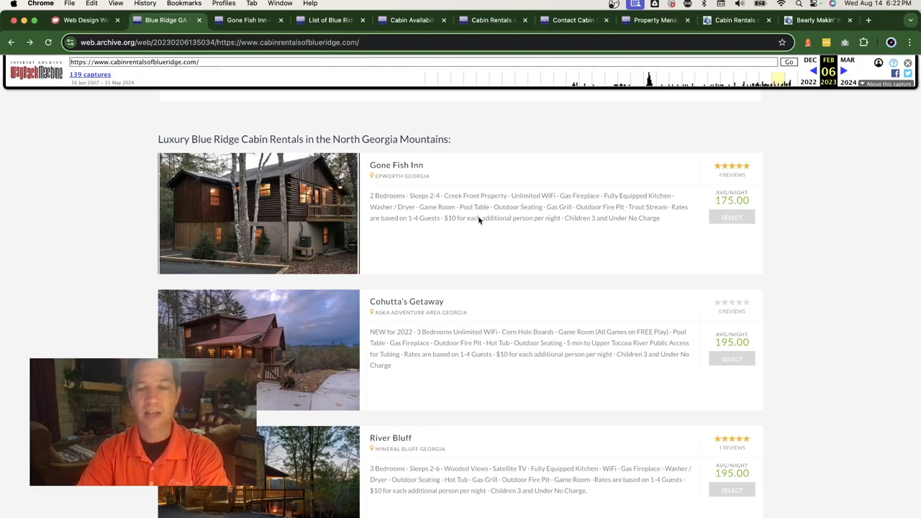
drag(370, 195, 659, 218)
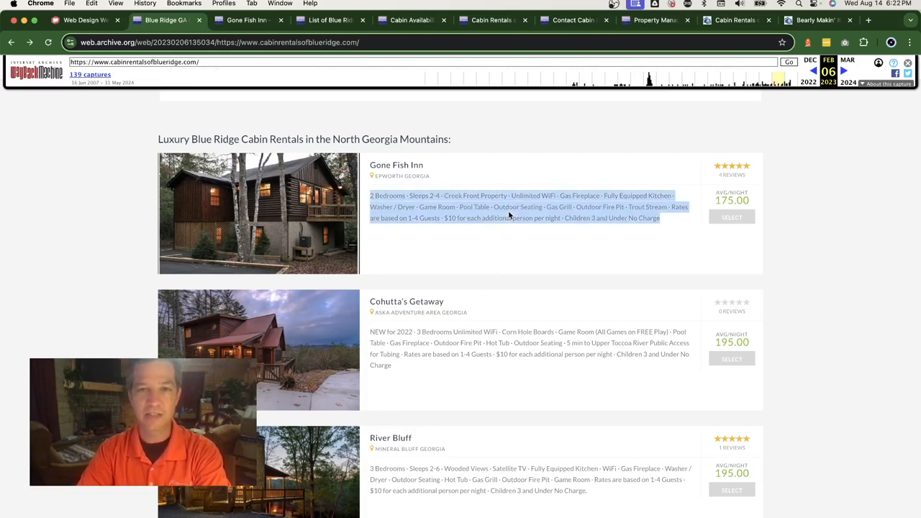
click(537, 269)
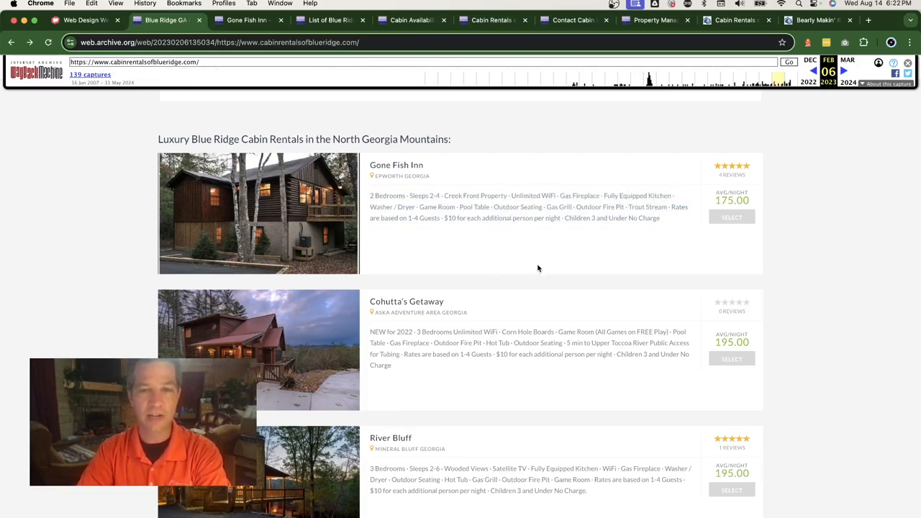
mouse_move(589, 301)
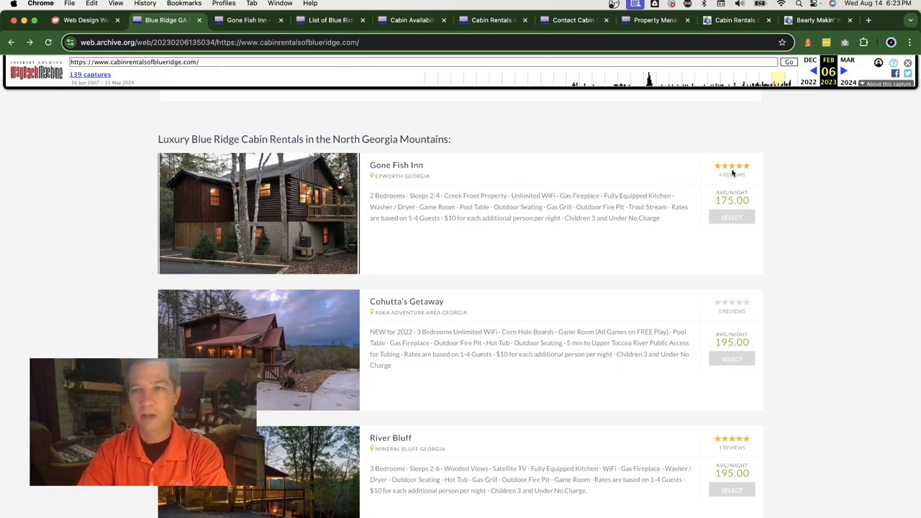
mouse_move(737, 203)
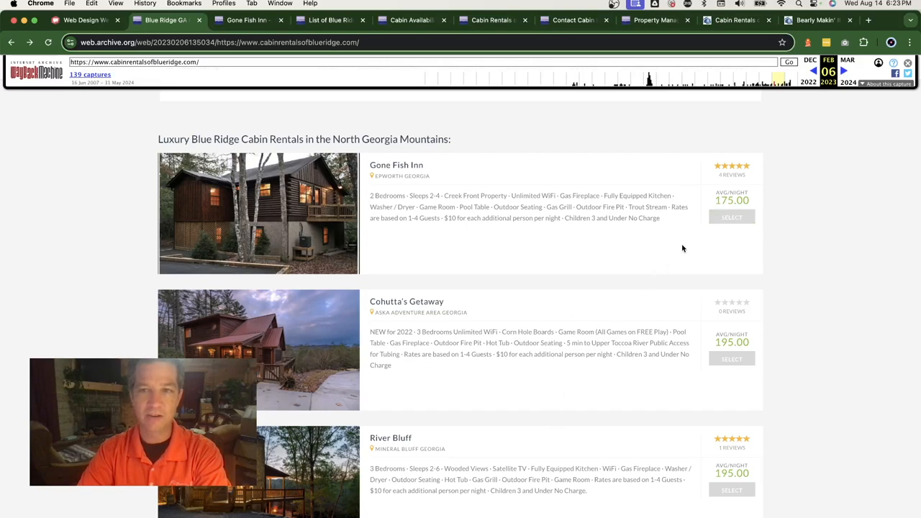
mouse_move(652, 340)
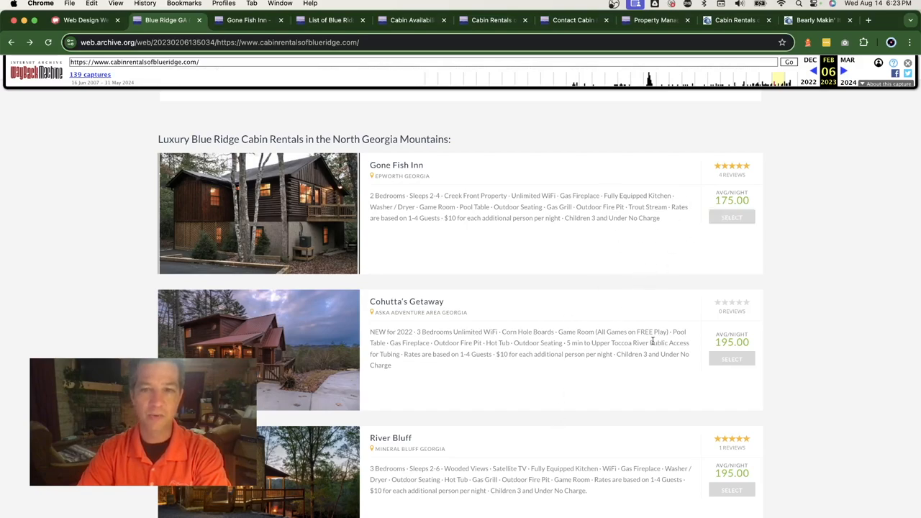
- Scroll to the Rental Cabins carousel and advance it four times past Starry Night Lodge
scroll(down, 3)
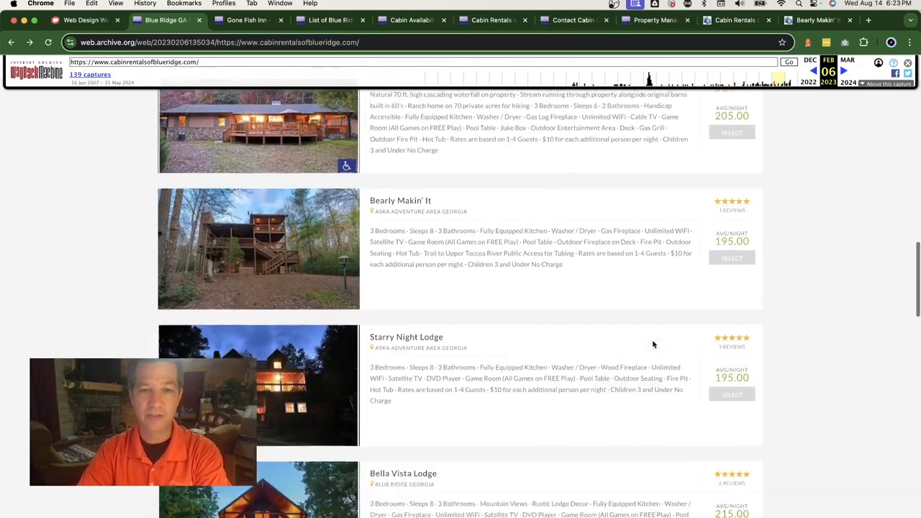
scroll(down, 3)
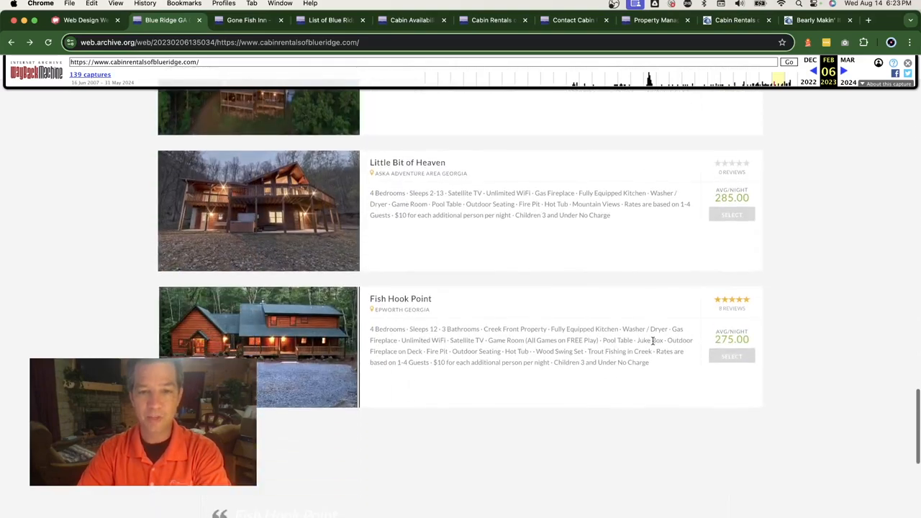
scroll(down, 3)
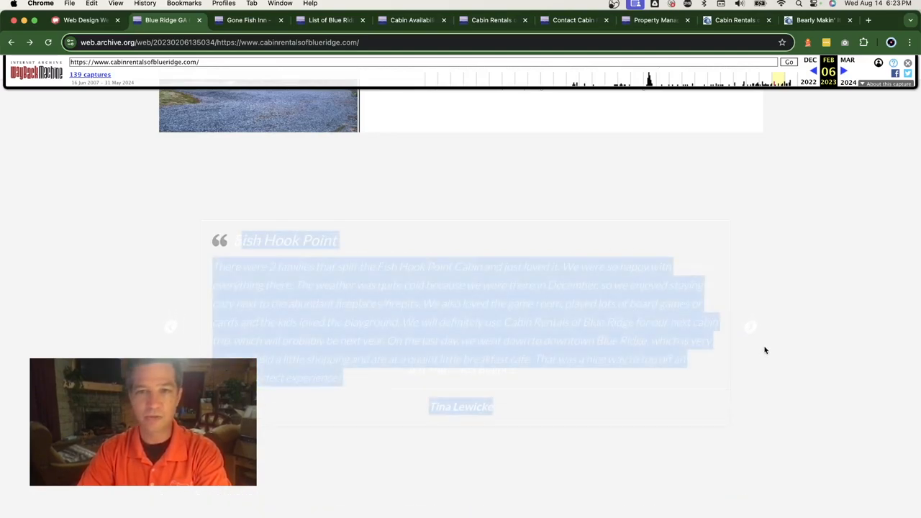
scroll(down, 3)
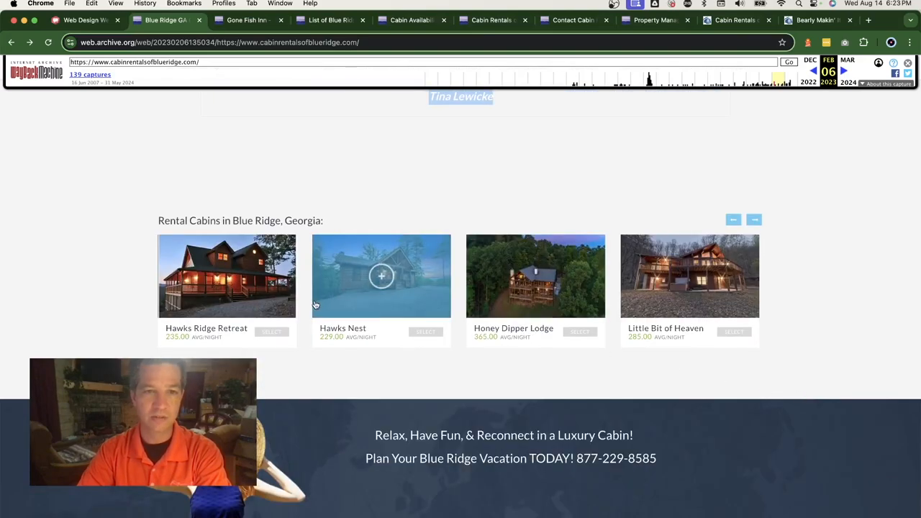
click(753, 220)
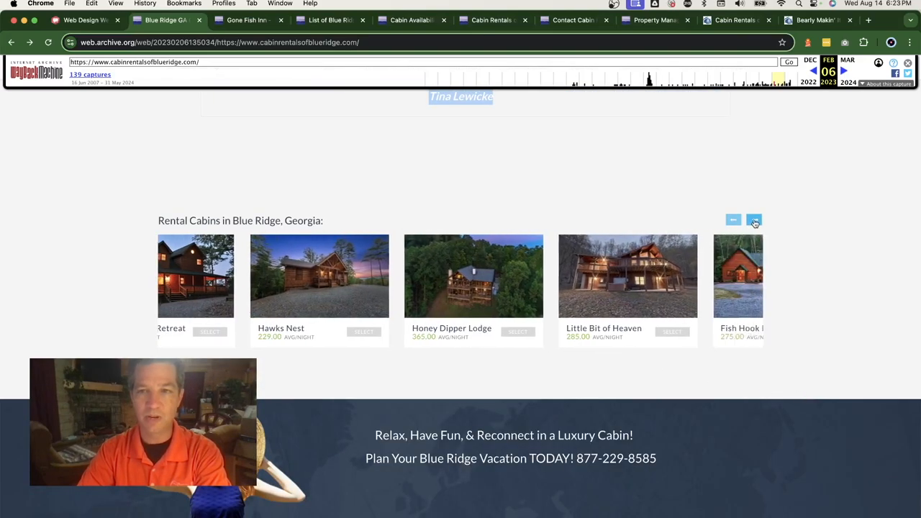
click(753, 220)
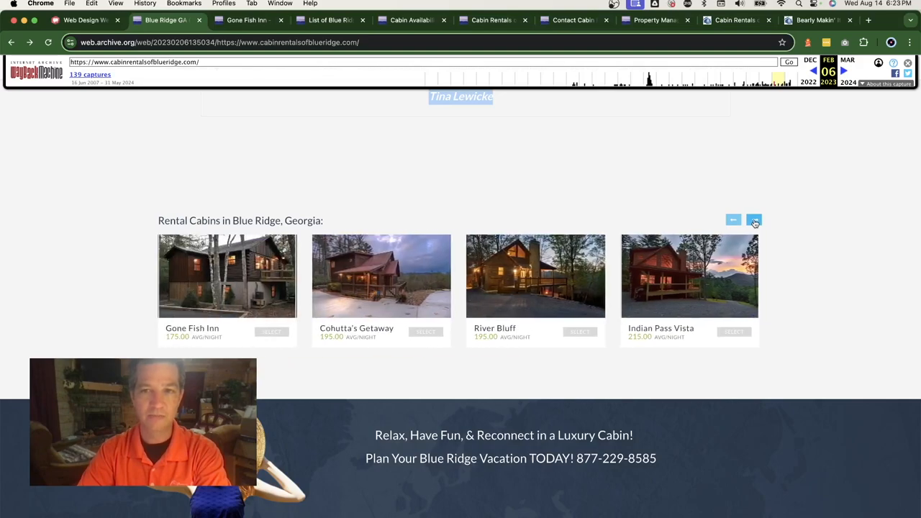
click(754, 220)
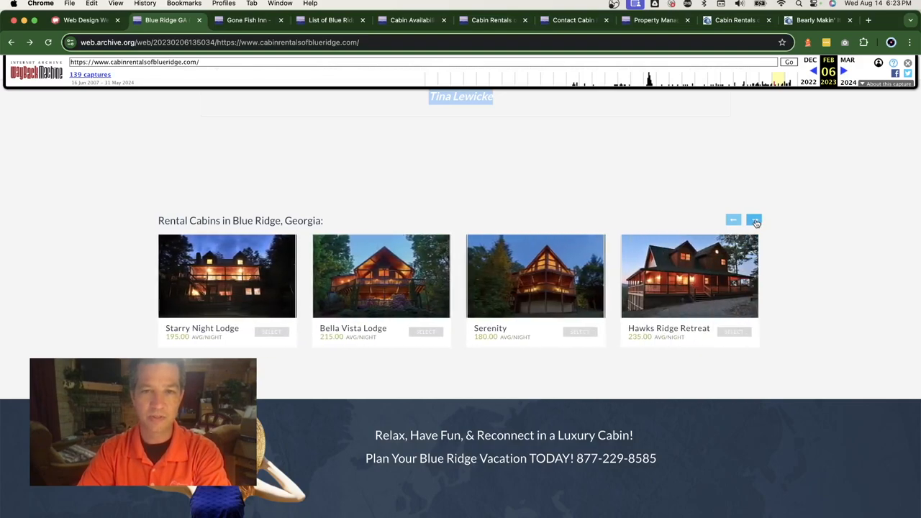
click(753, 220)
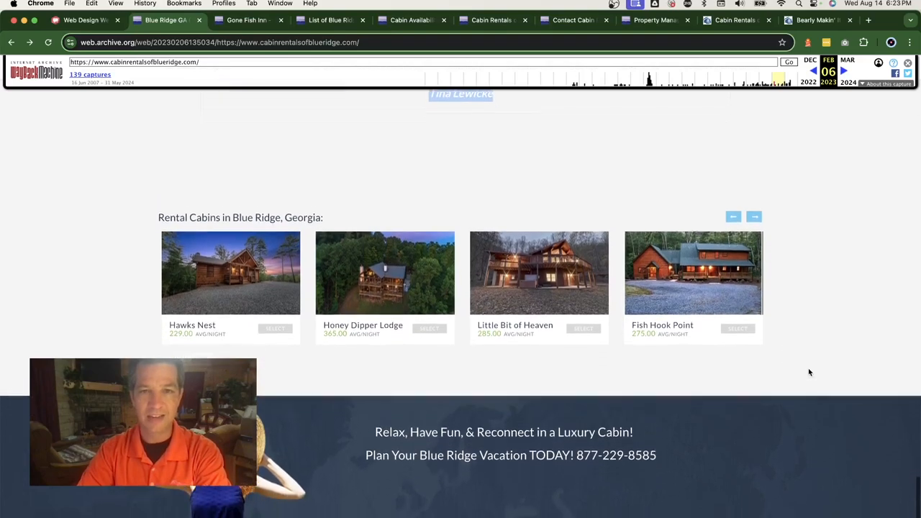
scroll(down, 3)
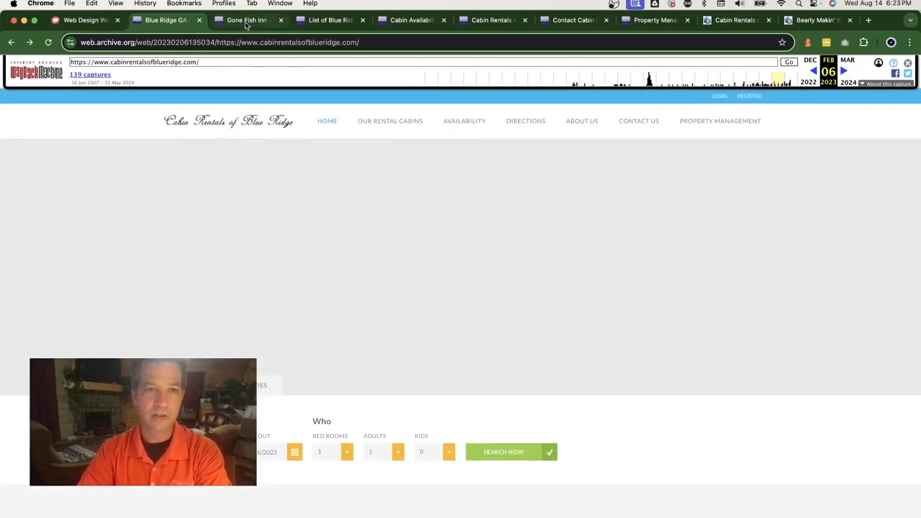
- On the archived Gone Fish Inn tab, view its Description, Reviews and Availability sections
click(247, 20)
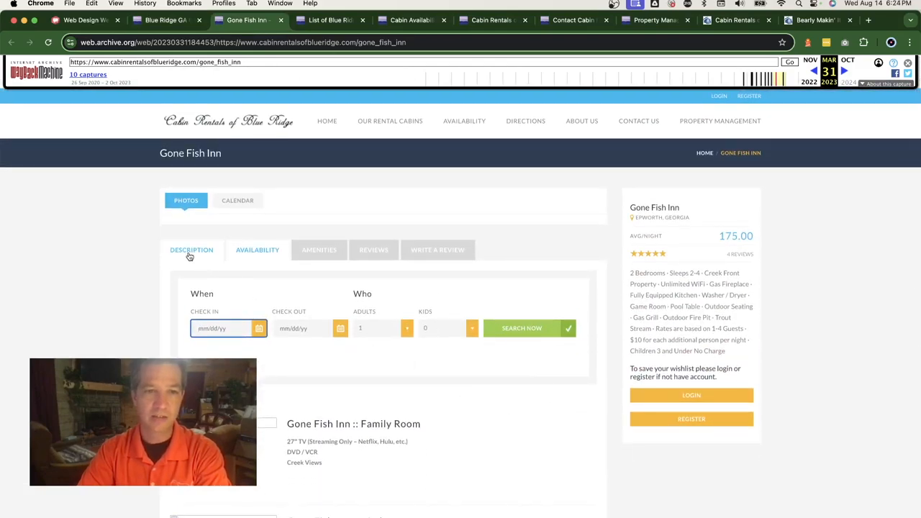
click(319, 250)
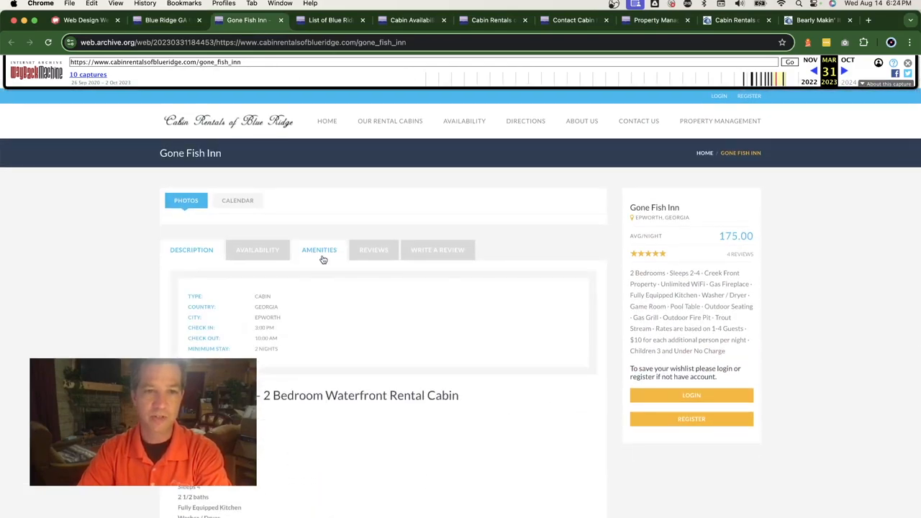
click(374, 250)
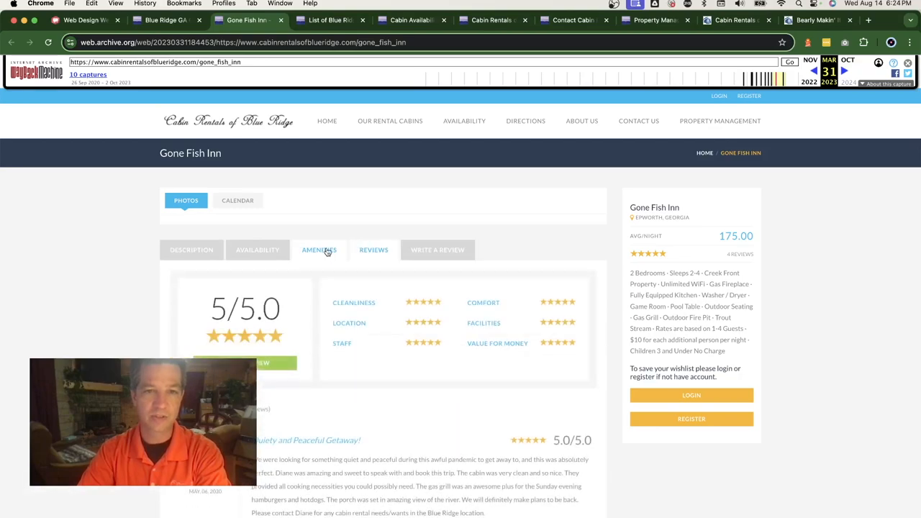
click(257, 250)
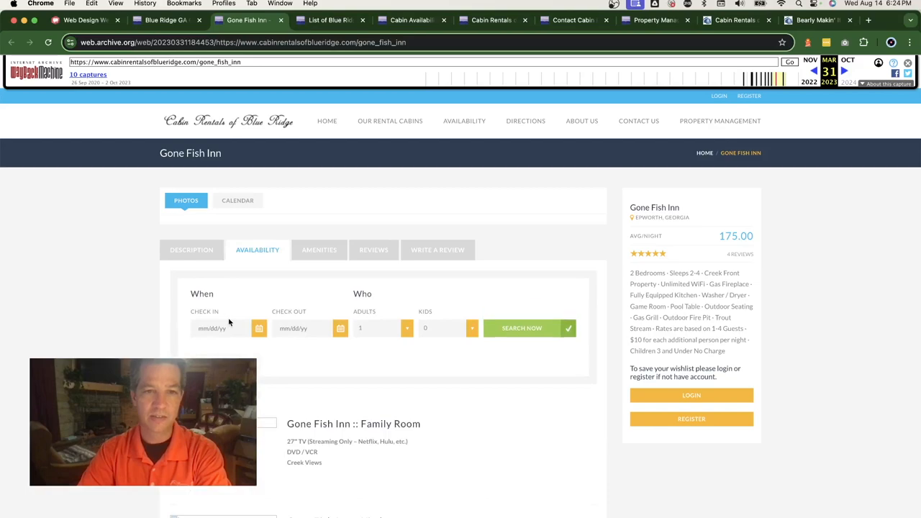
click(223, 328)
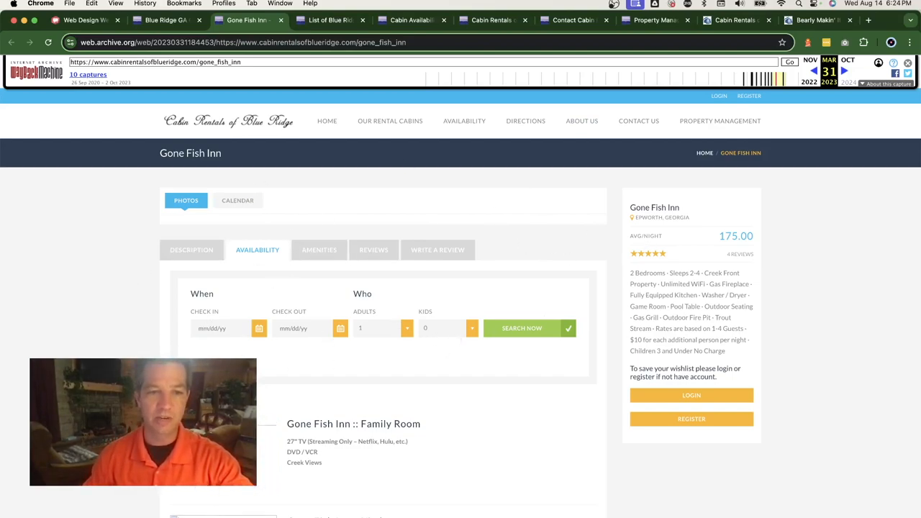
scroll(down, 3)
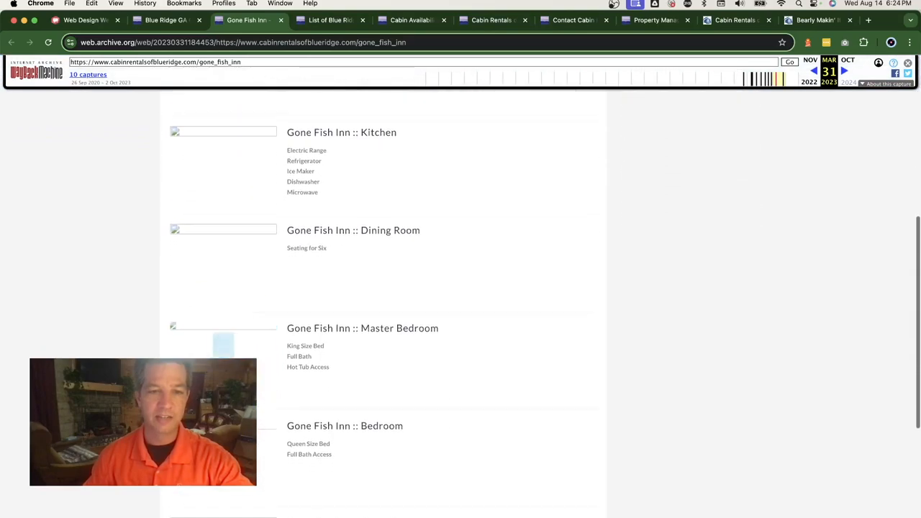
scroll(down, 3)
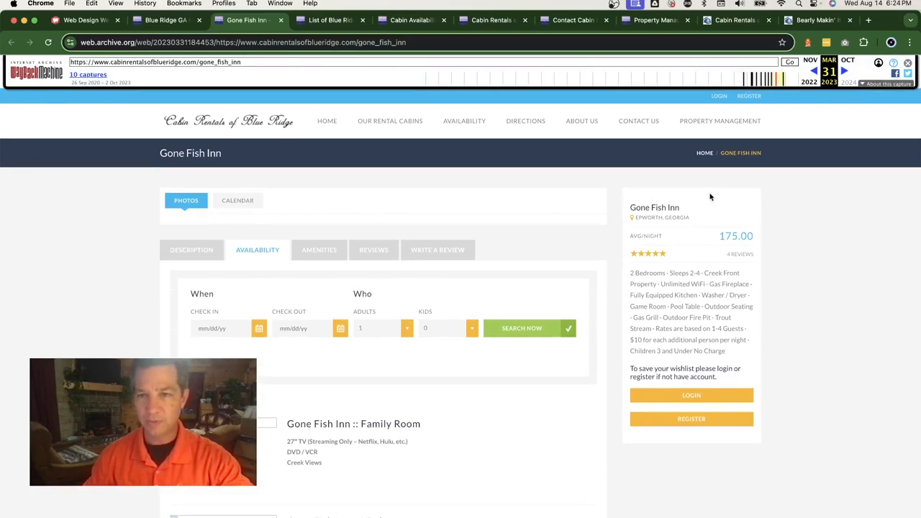
mouse_move(662, 353)
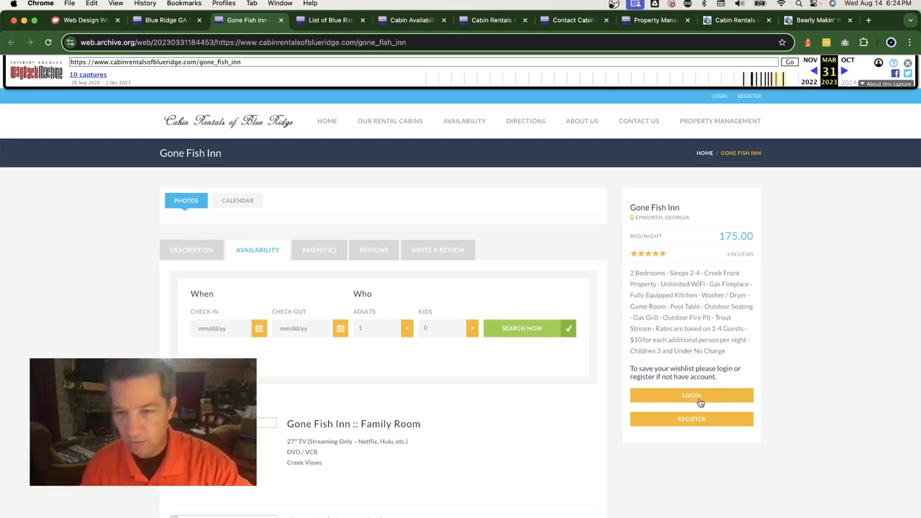
scroll(down, 3)
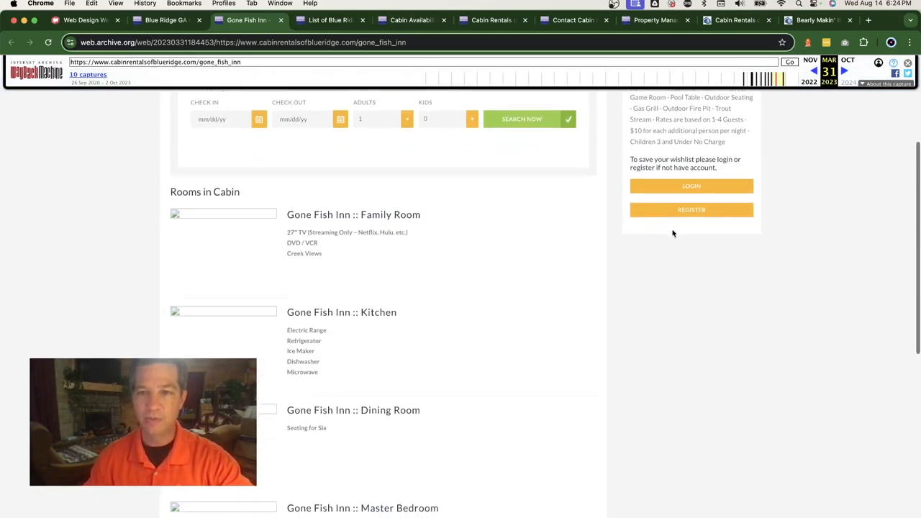
scroll(down, 3)
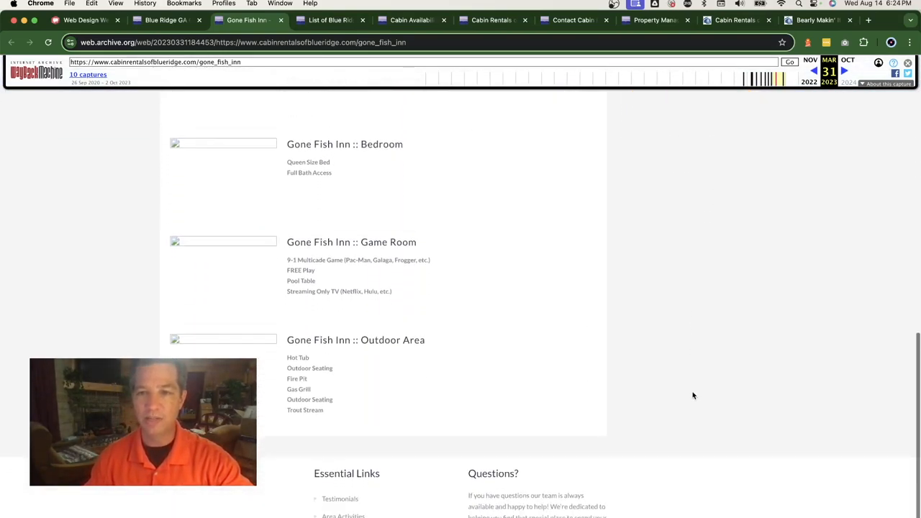
scroll(up, 3)
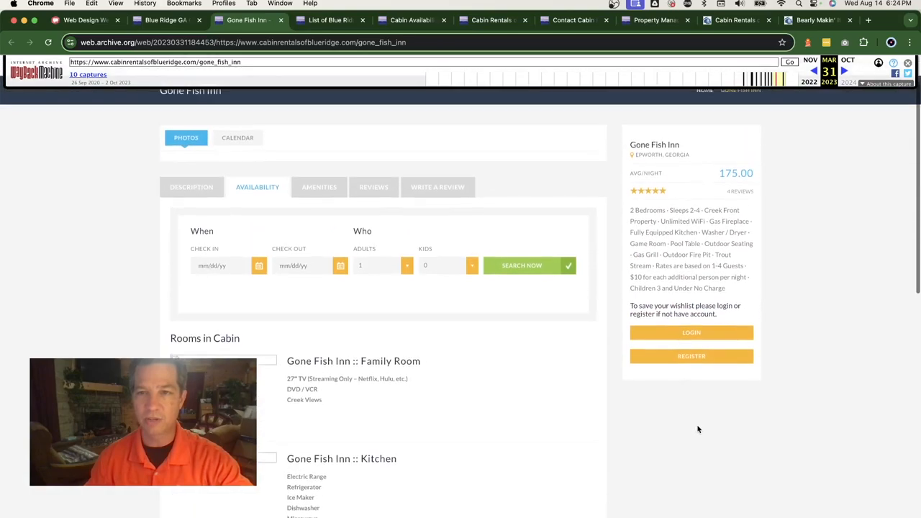
scroll(down, 3)
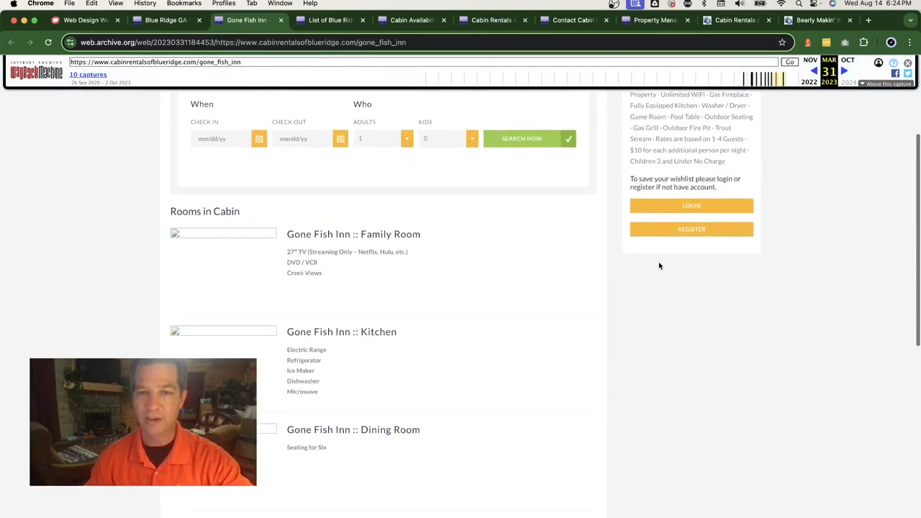
scroll(down, 3)
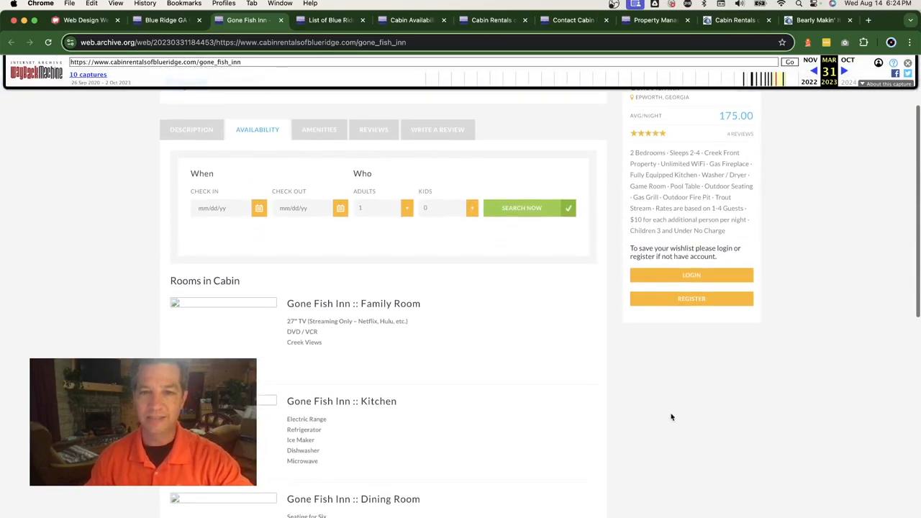
scroll(down, 3)
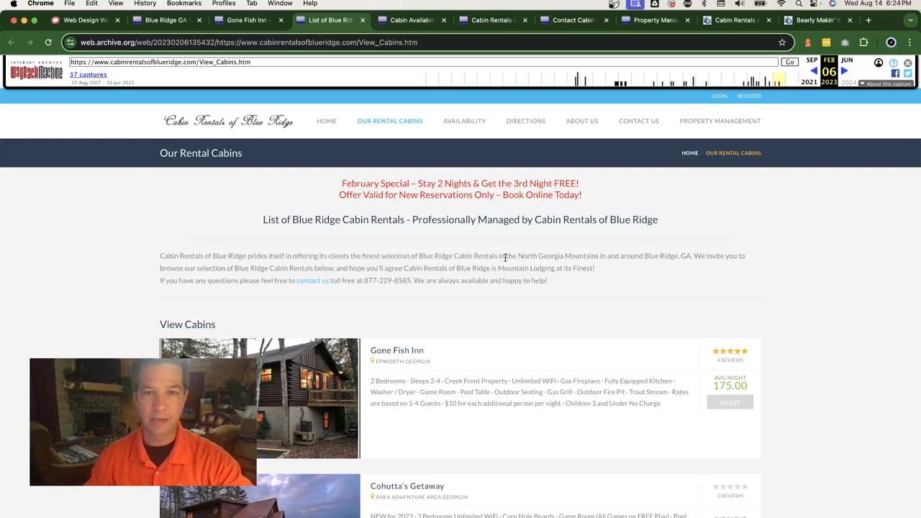
mouse_move(211, 241)
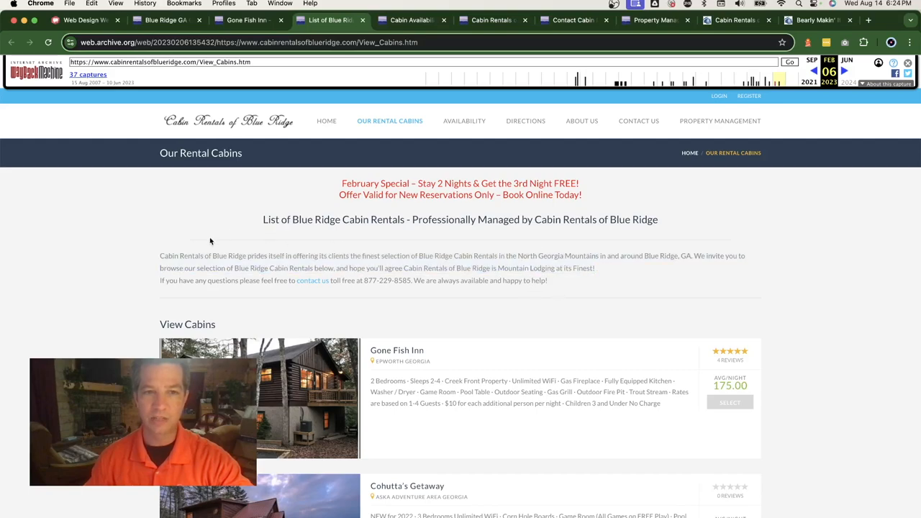
- Scroll the archived cabin list showing River Bluff, Indian Pass Vista and Parks Falls Ranch
scroll(down, 3)
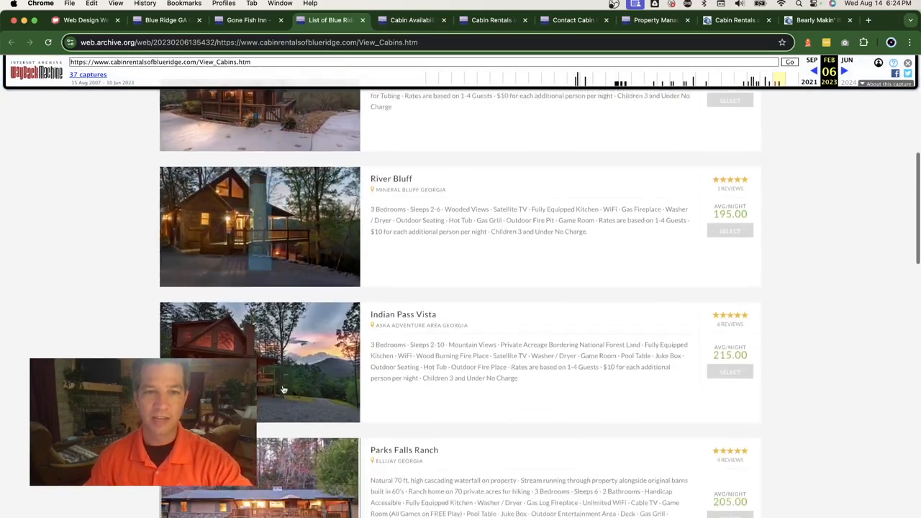
scroll(up, 3)
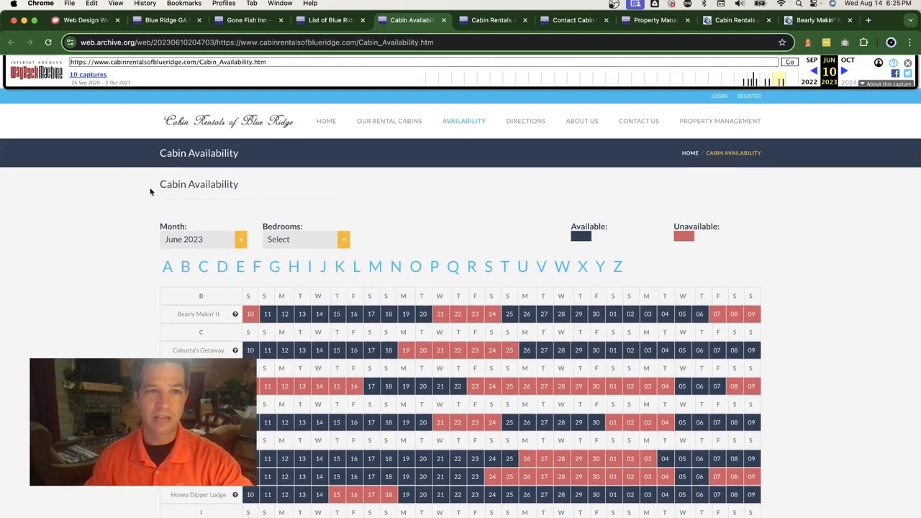
mouse_move(799, 293)
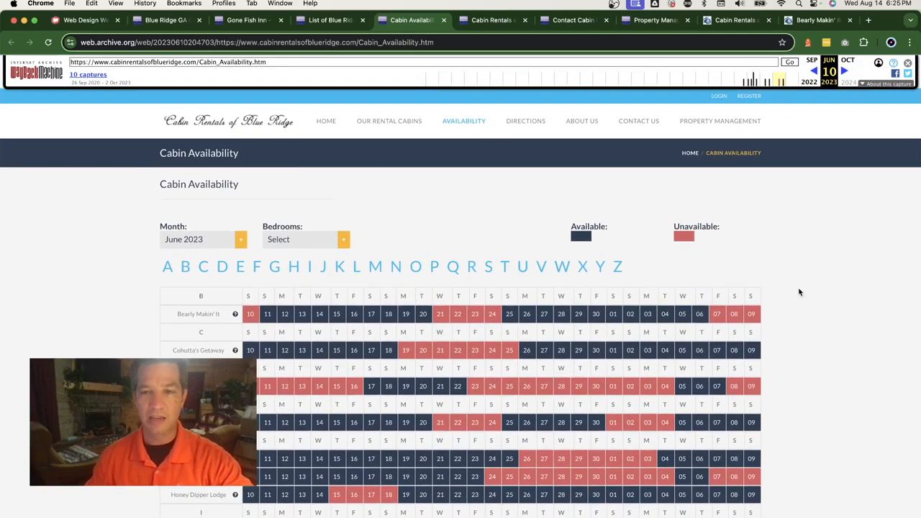
mouse_move(831, 286)
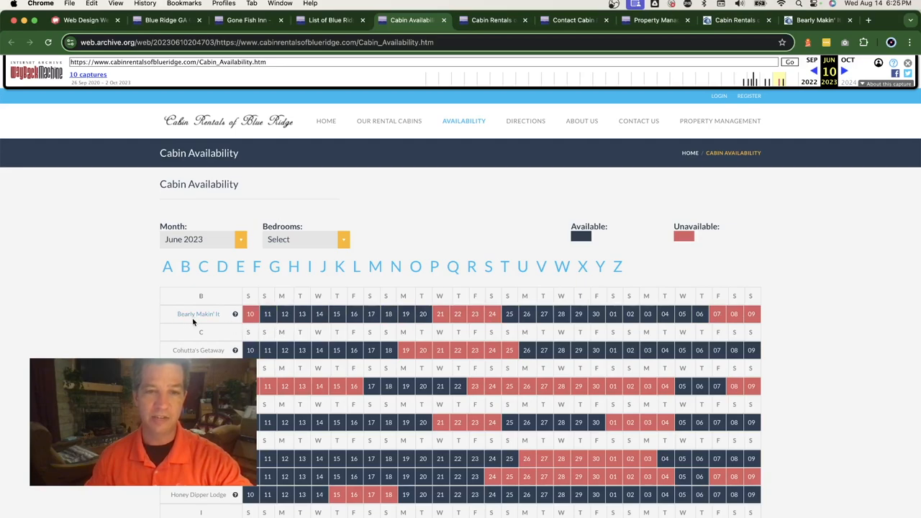
- Scroll through the cabin rows of the June 2023 availability grid
scroll(down, 3)
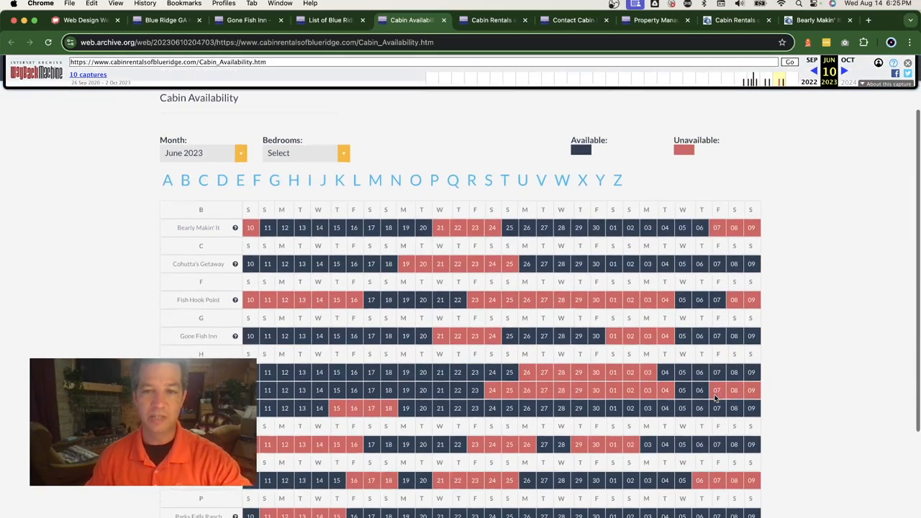
scroll(down, 3)
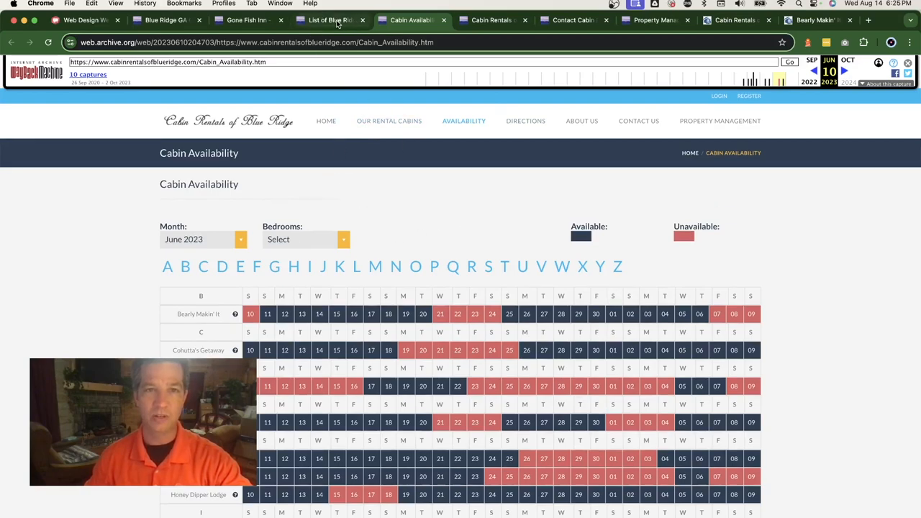
- Revisit the archived Our Rental Cabins list, then reopen the Cabin Availability calendar
click(327, 19)
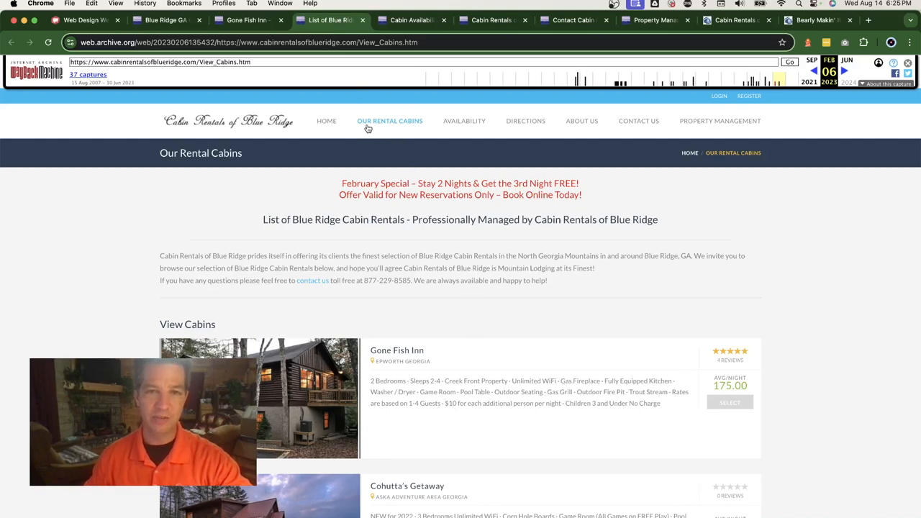
scroll(down, 3)
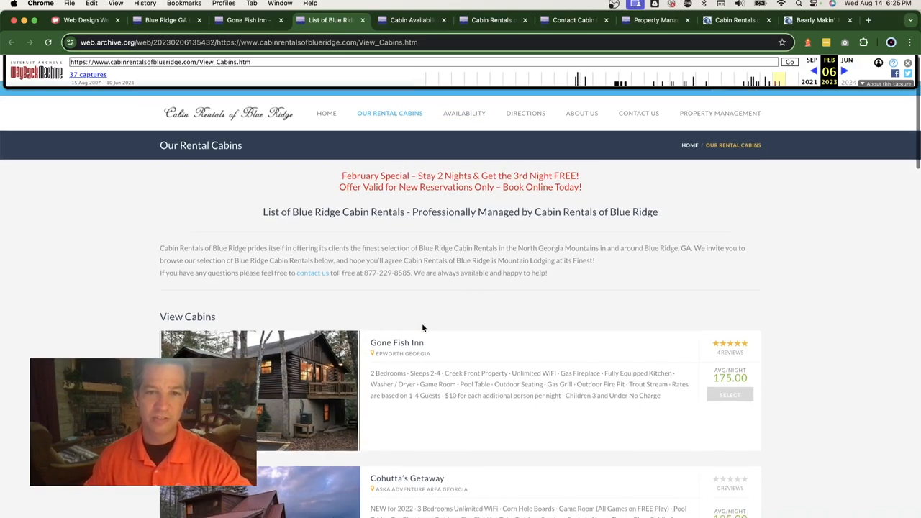
scroll(down, 3)
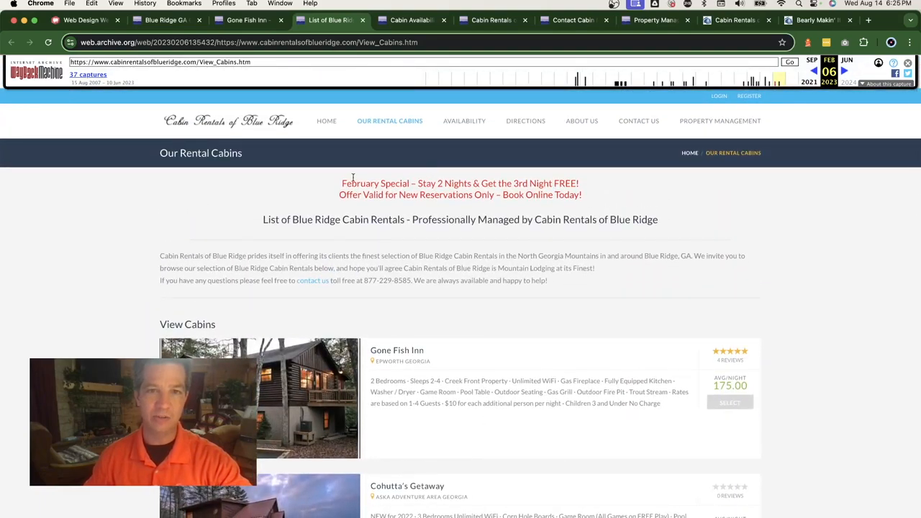
mouse_move(465, 121)
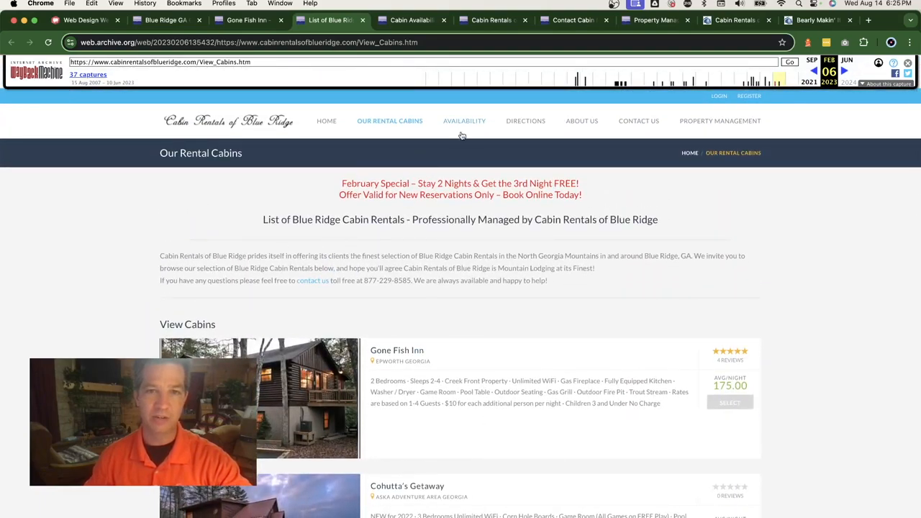
click(464, 121)
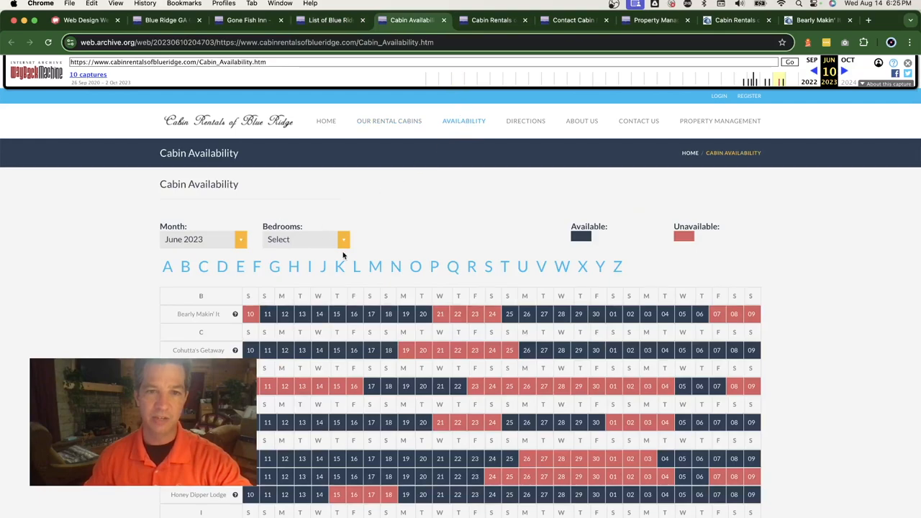
mouse_move(525, 202)
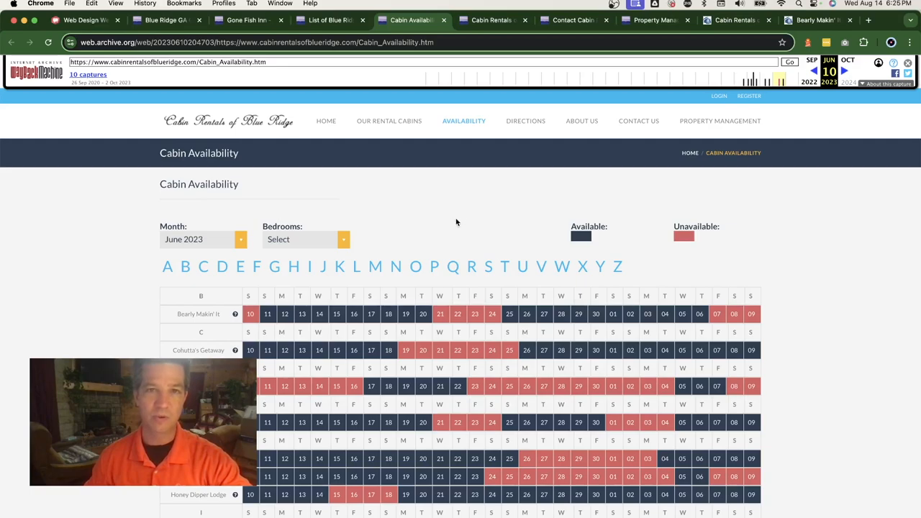
mouse_move(473, 199)
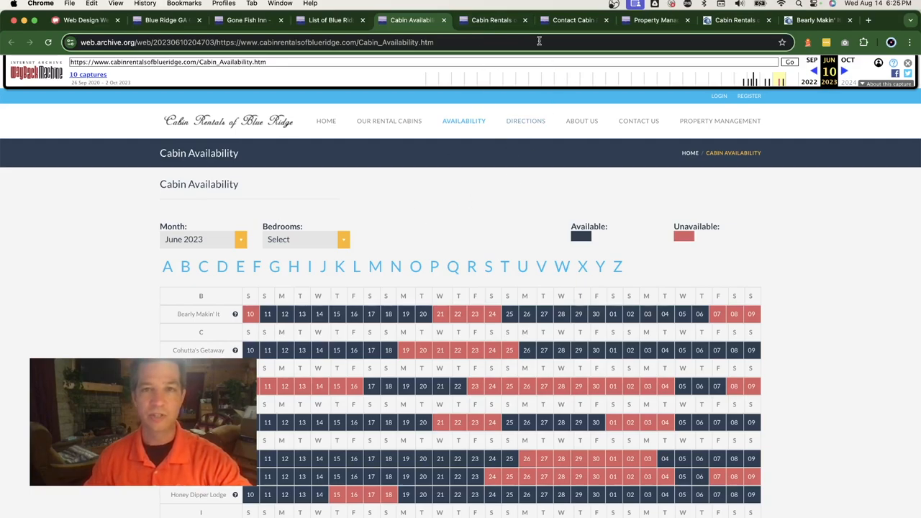
- Open the archived About Us page, scroll it, and reload it
click(581, 120)
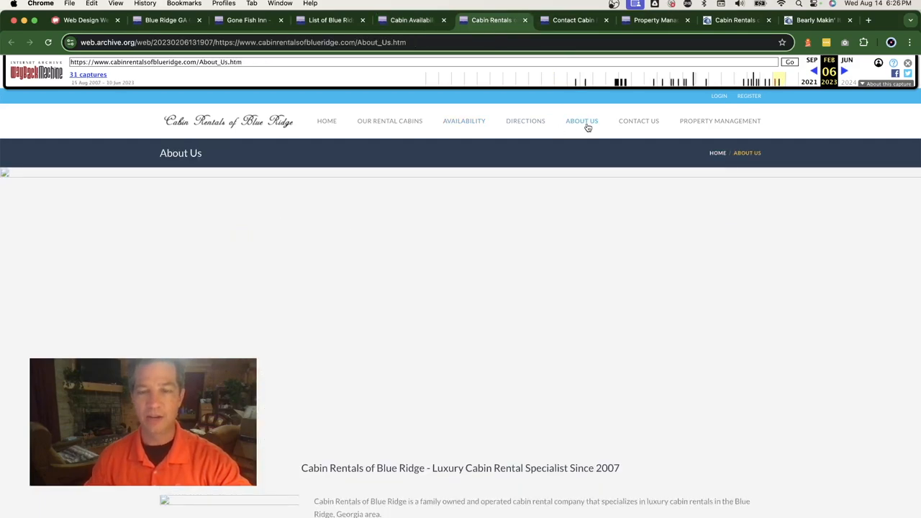
scroll(down, 3)
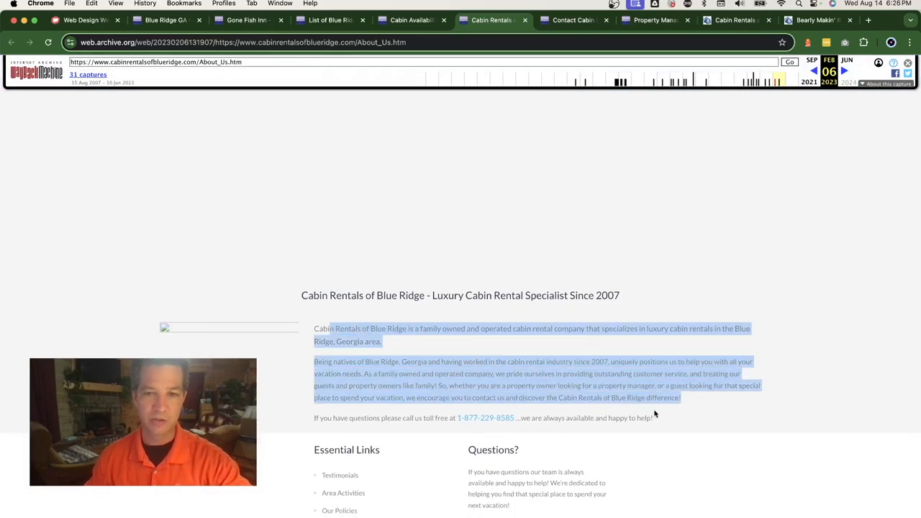
click(566, 373)
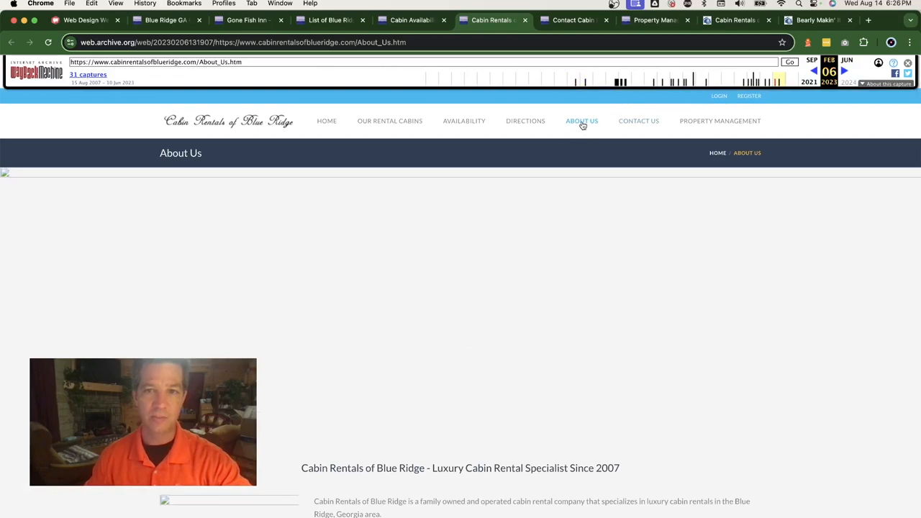
mouse_move(638, 121)
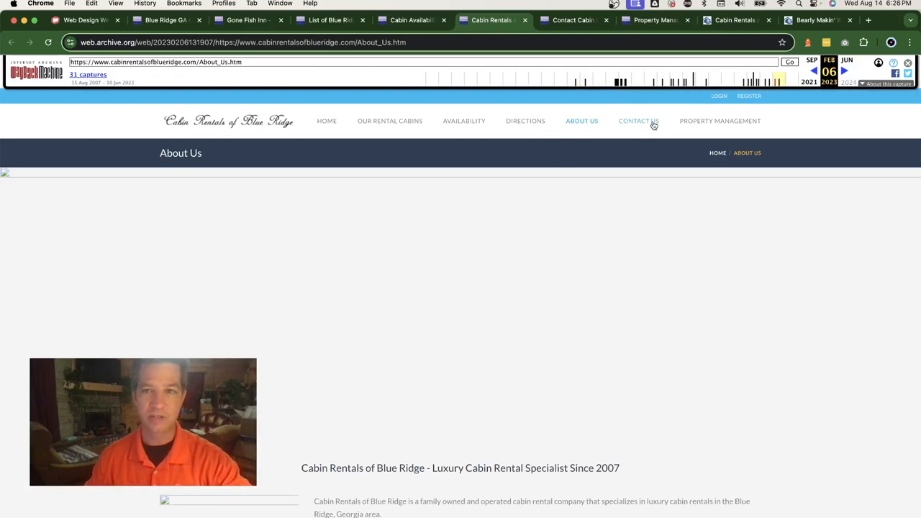
- Open the archived Contact Us page and scroll to the Send us a Message form
click(638, 120)
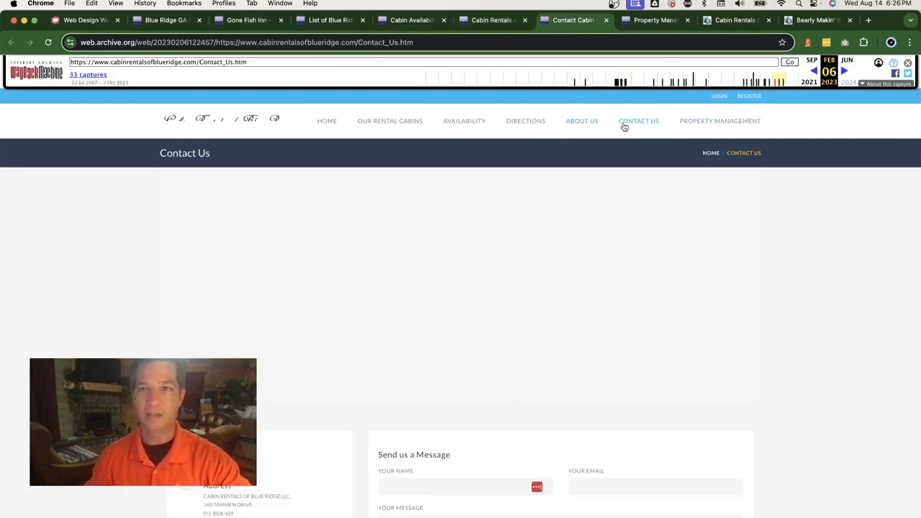
scroll(down, 3)
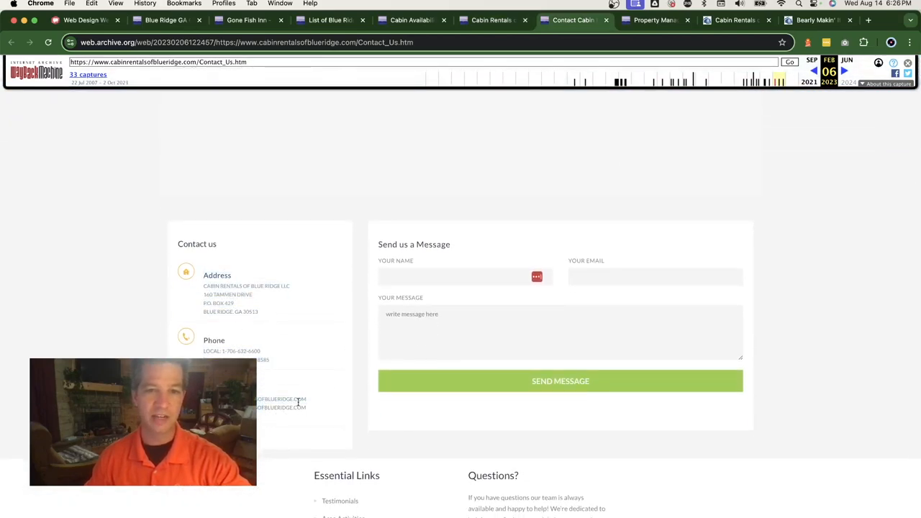
scroll(down, 3)
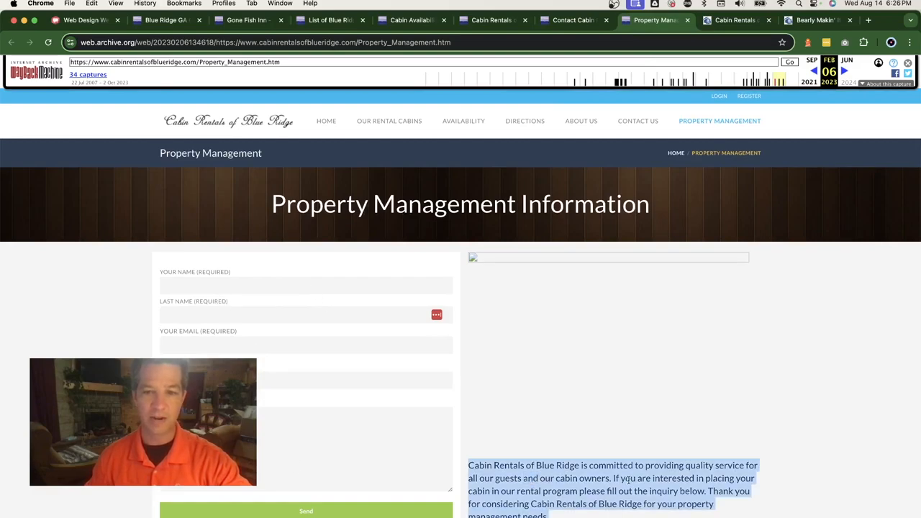
- Scroll down the archived Property Management Information page
scroll(down, 3)
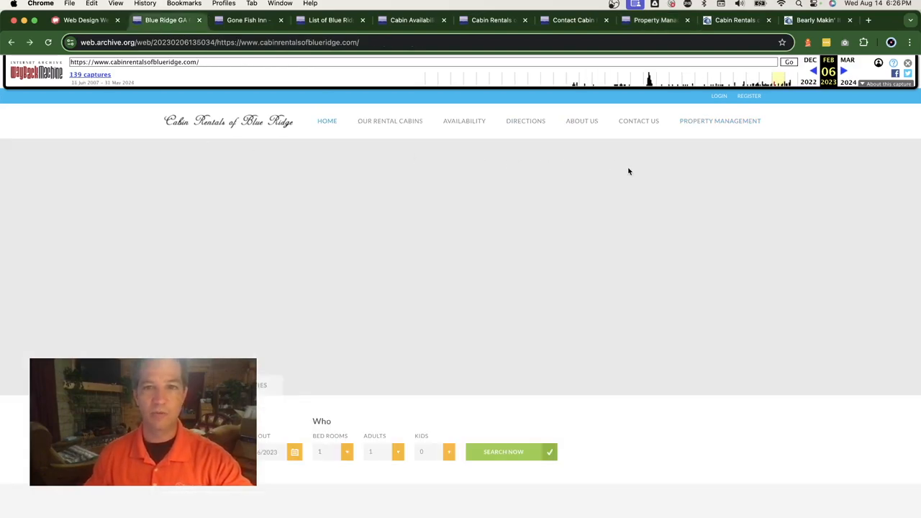
mouse_move(614, 189)
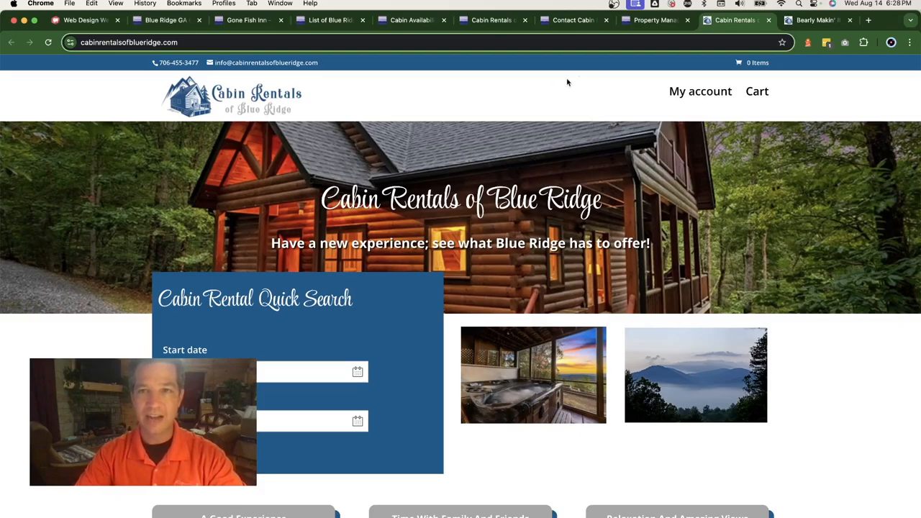
mouse_move(568, 97)
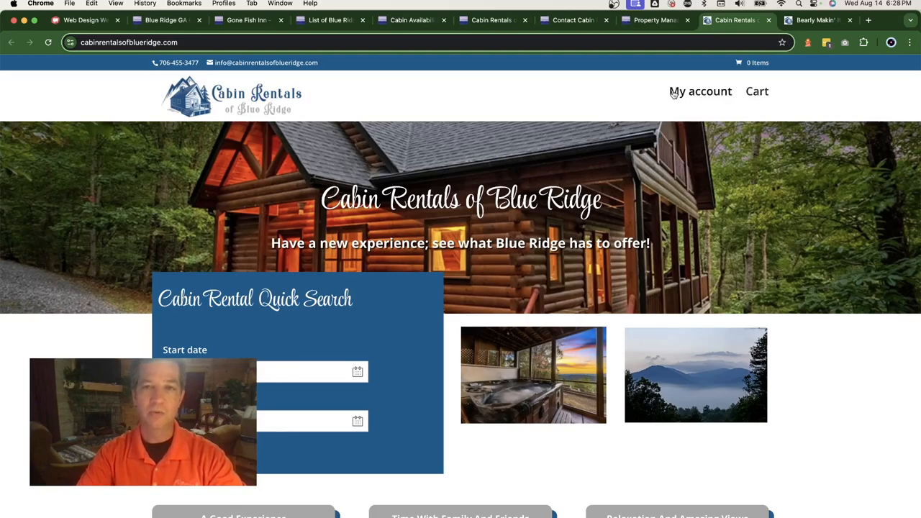
mouse_move(586, 103)
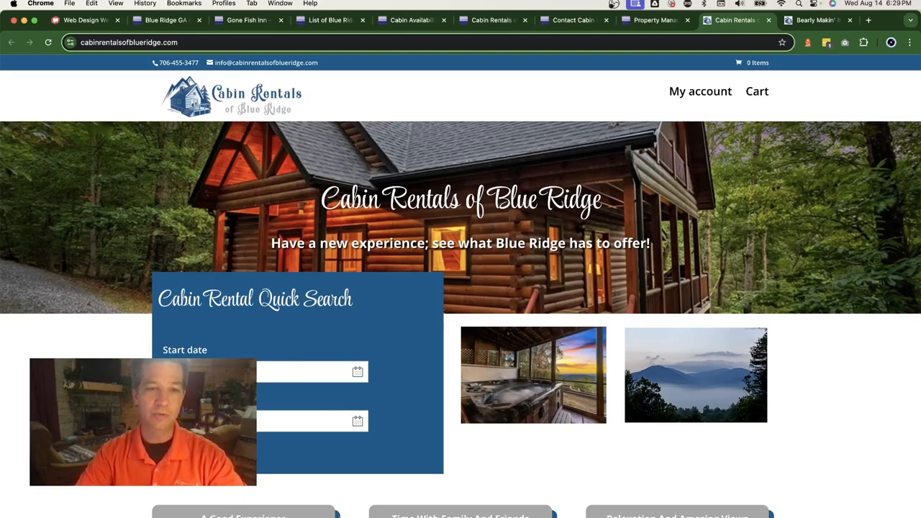
- Click on the live homepage while reviewing its cabin photo and Cabin Rental Quick Search
click(311, 372)
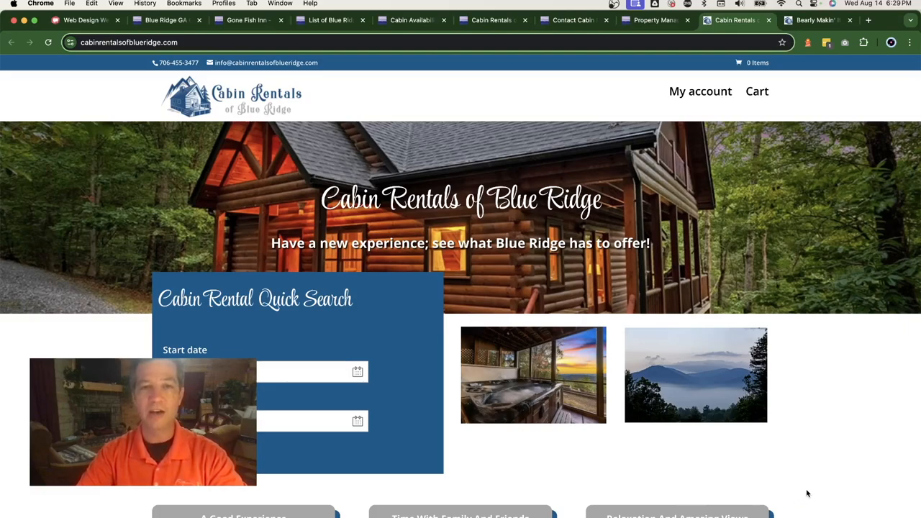
mouse_move(849, 500)
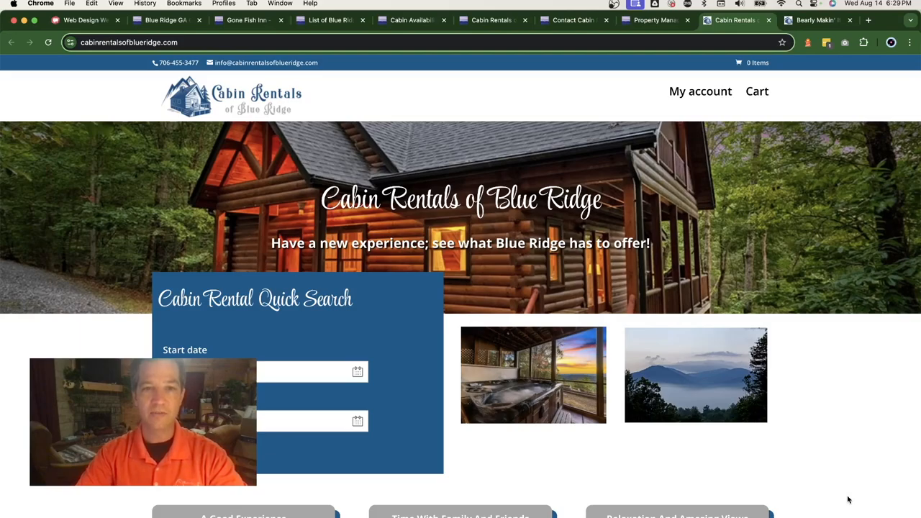
- Scroll down the new homepage past the values and Spring Special sections
scroll(down, 3)
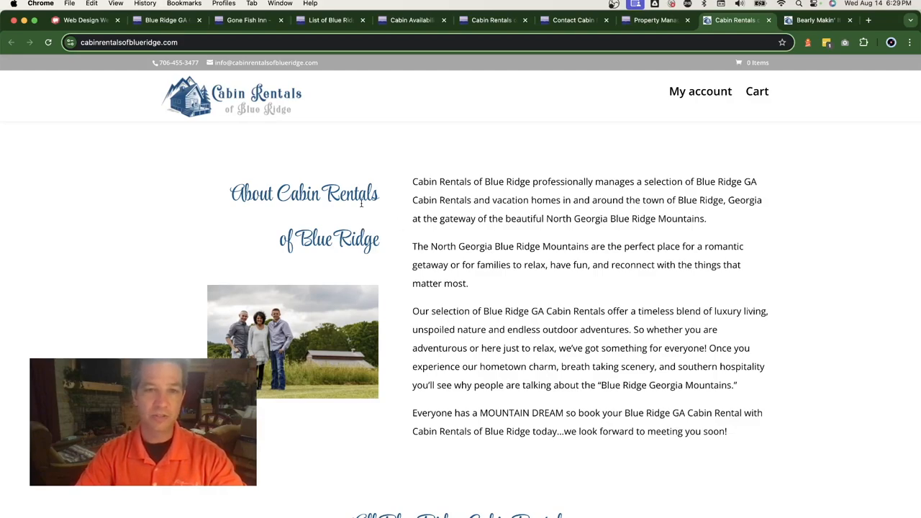
drag(446, 182, 457, 264)
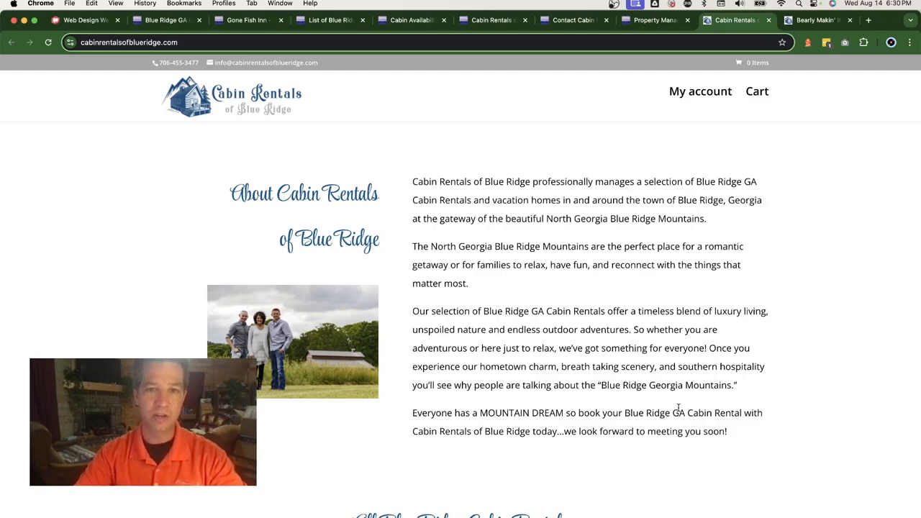
scroll(down, 3)
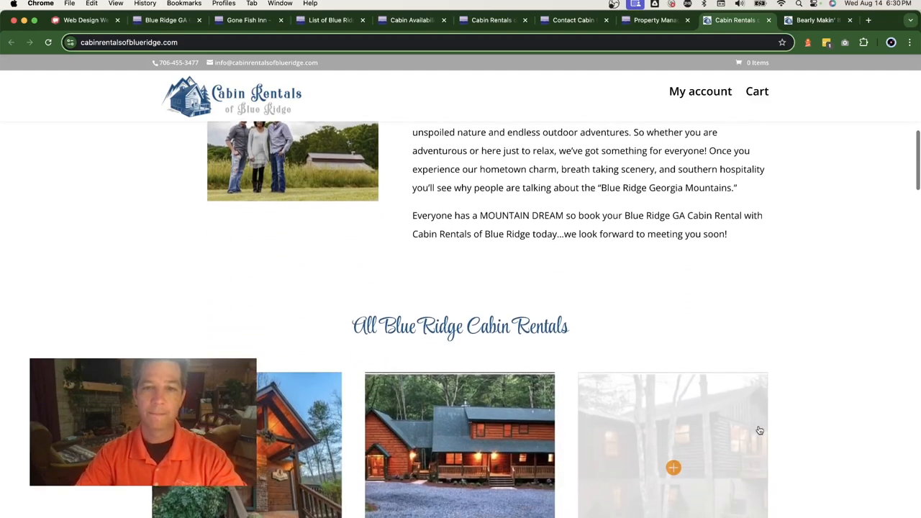
scroll(down, 3)
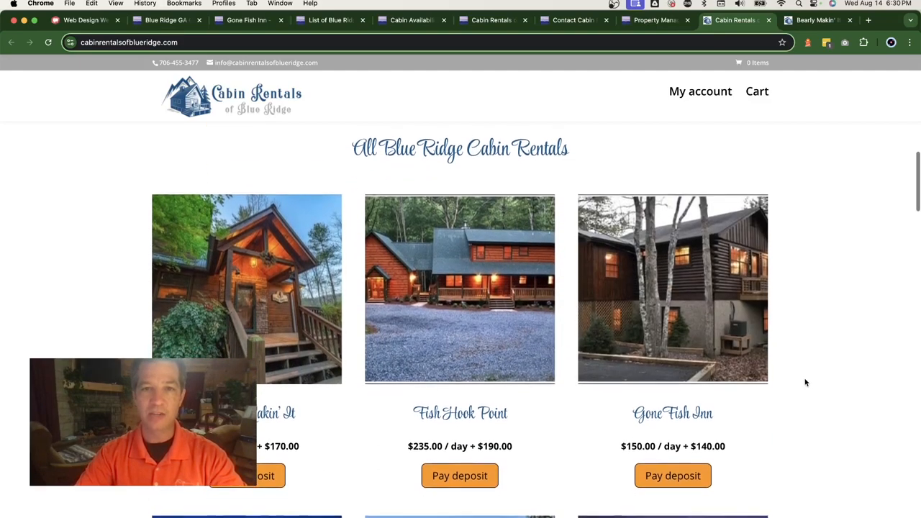
scroll(down, 3)
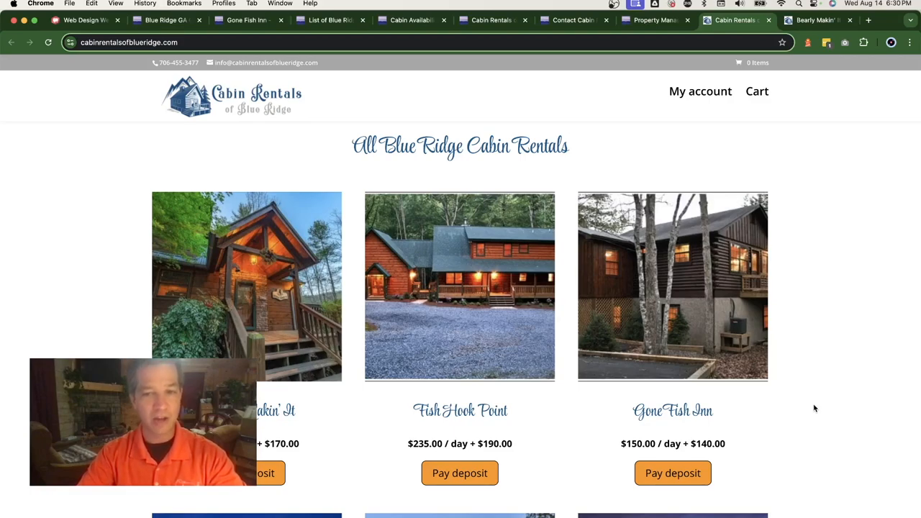
mouse_move(505, 484)
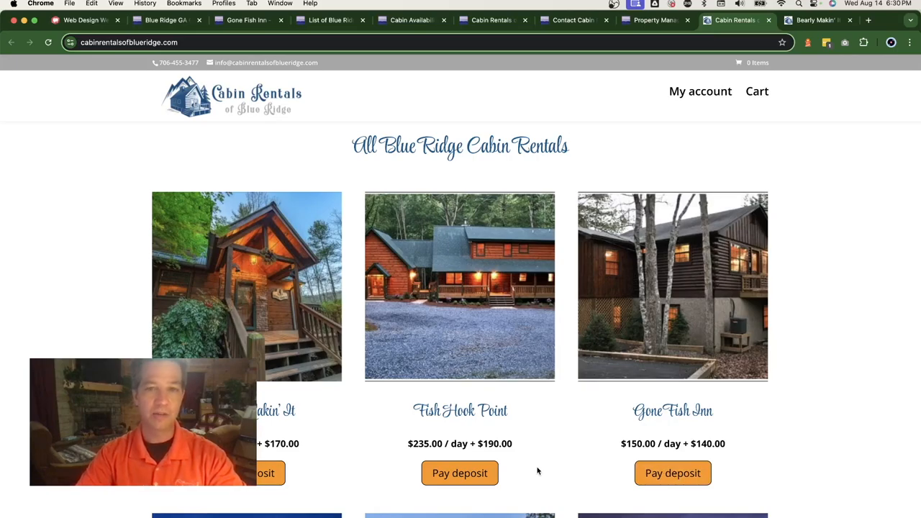
scroll(down, 3)
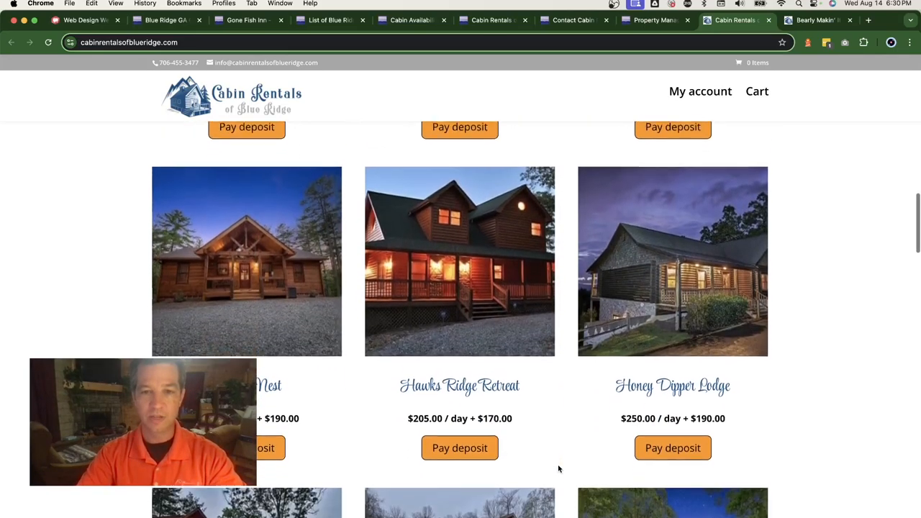
scroll(down, 3)
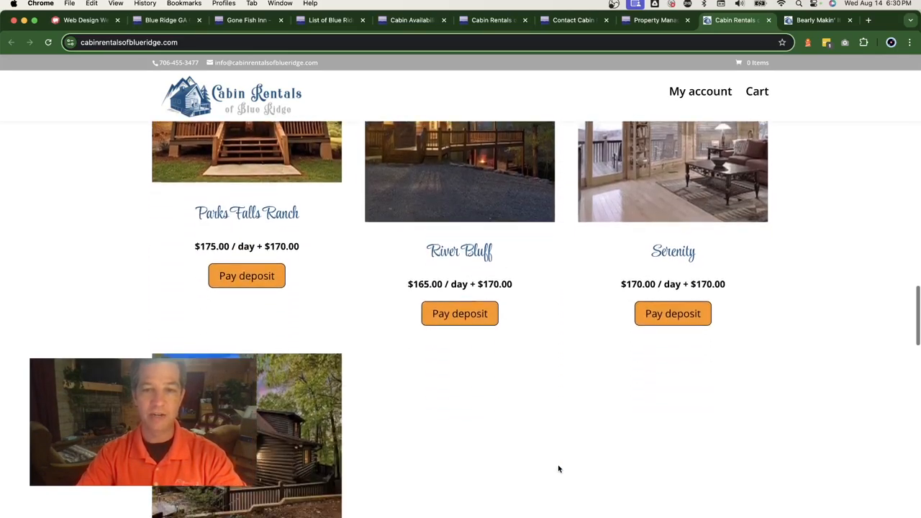
scroll(down, 3)
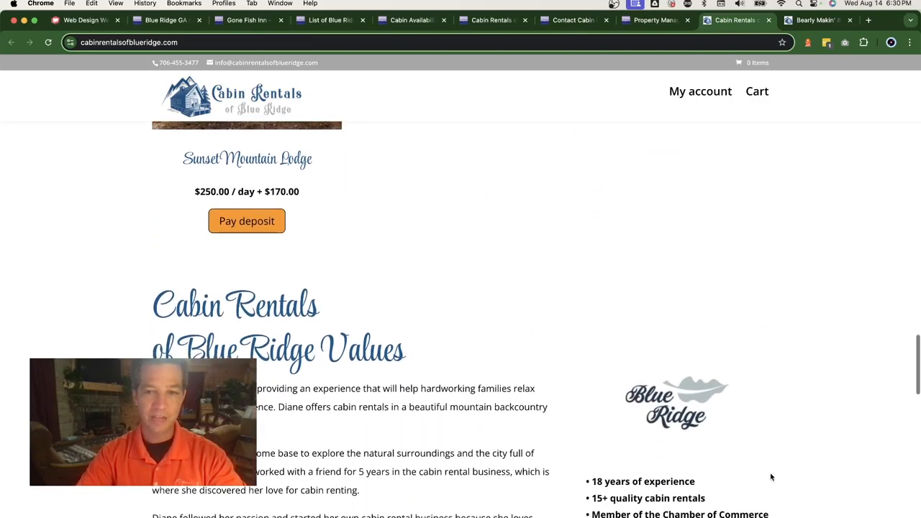
scroll(down, 3)
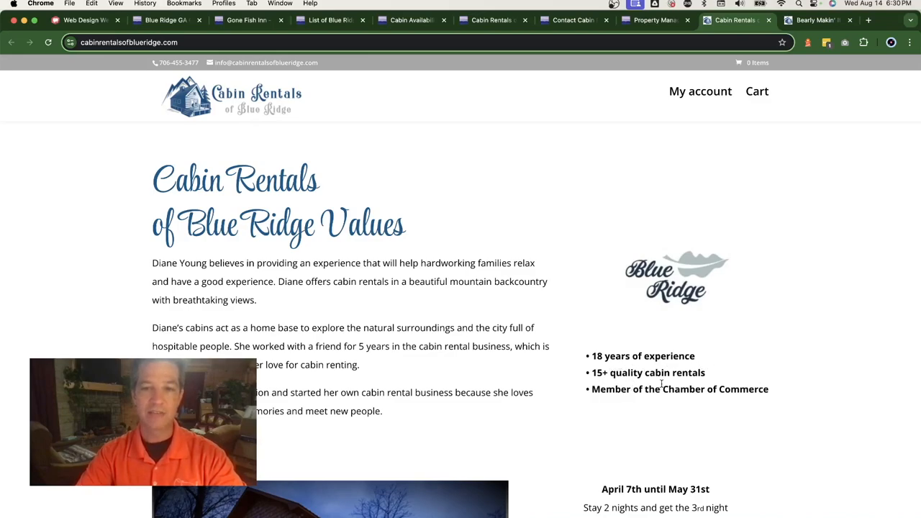
mouse_move(729, 418)
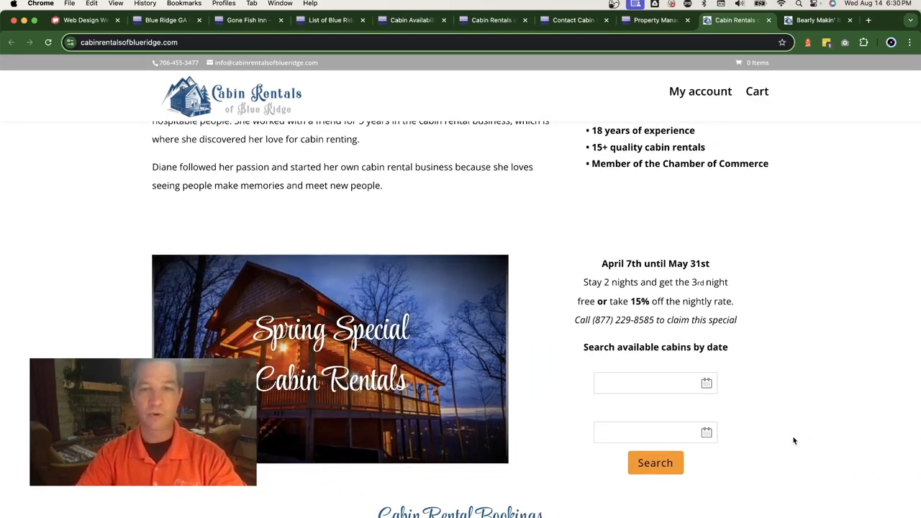
scroll(down, 3)
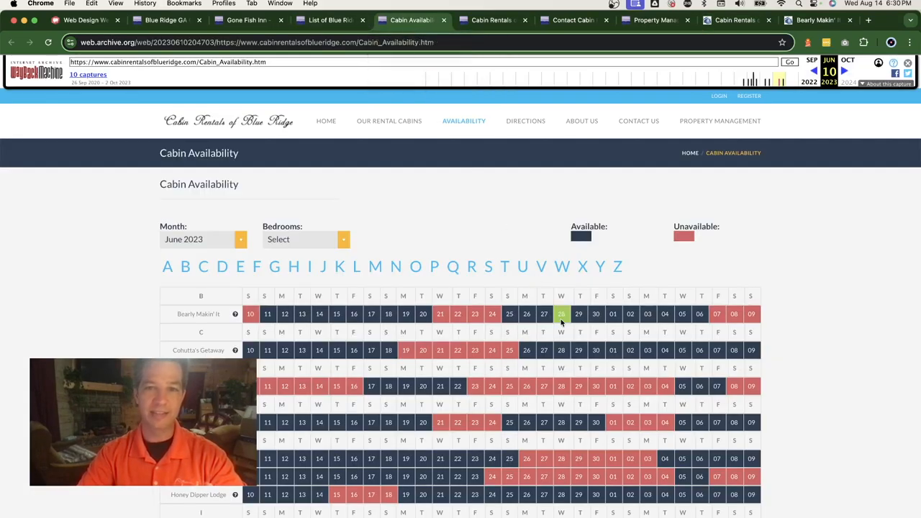
- Back on the new homepage, advance the Cabin Rental Bookings calendar to November 2024
scroll(down, 3)
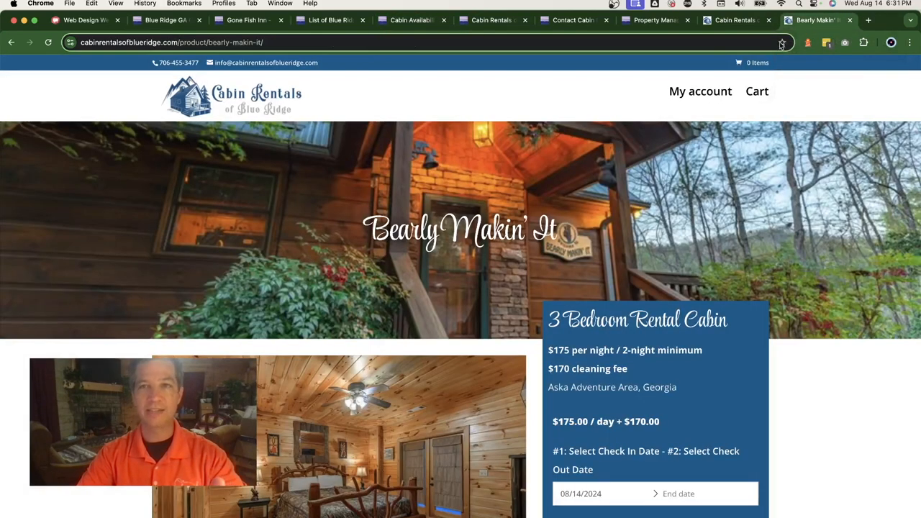
click(734, 19)
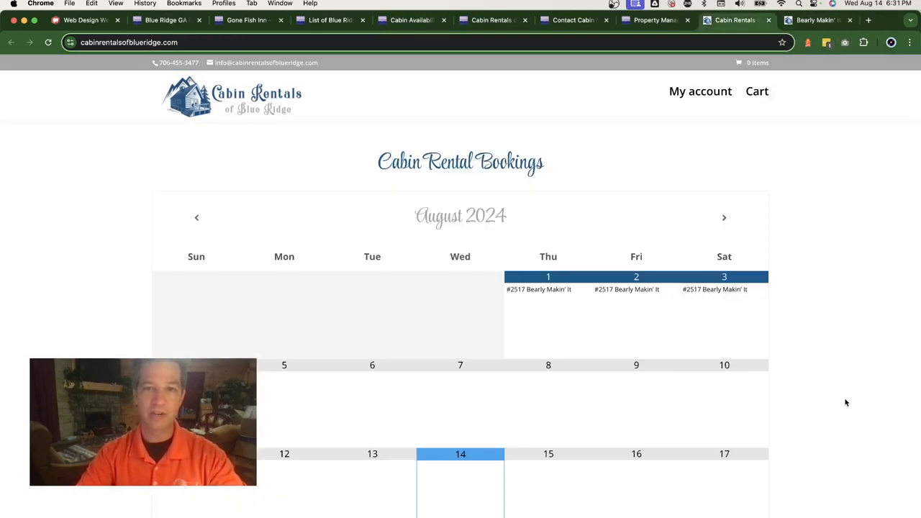
scroll(down, 3)
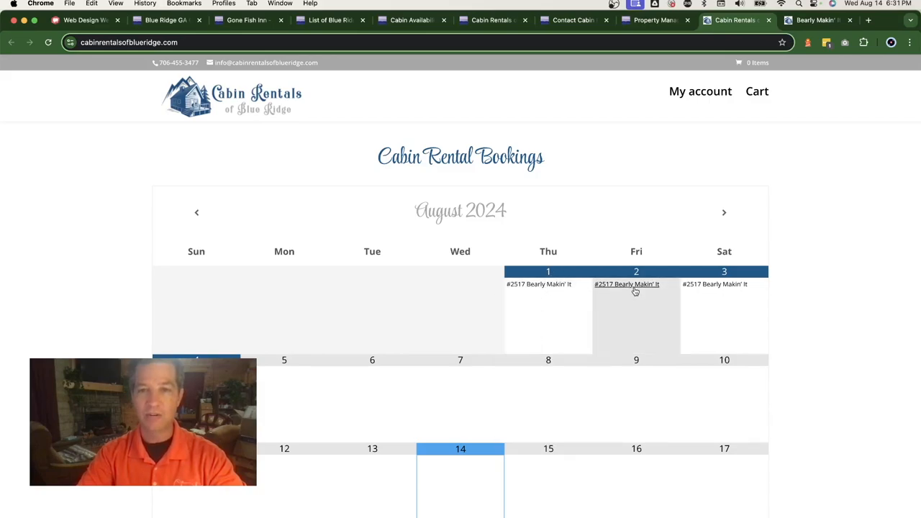
mouse_move(728, 214)
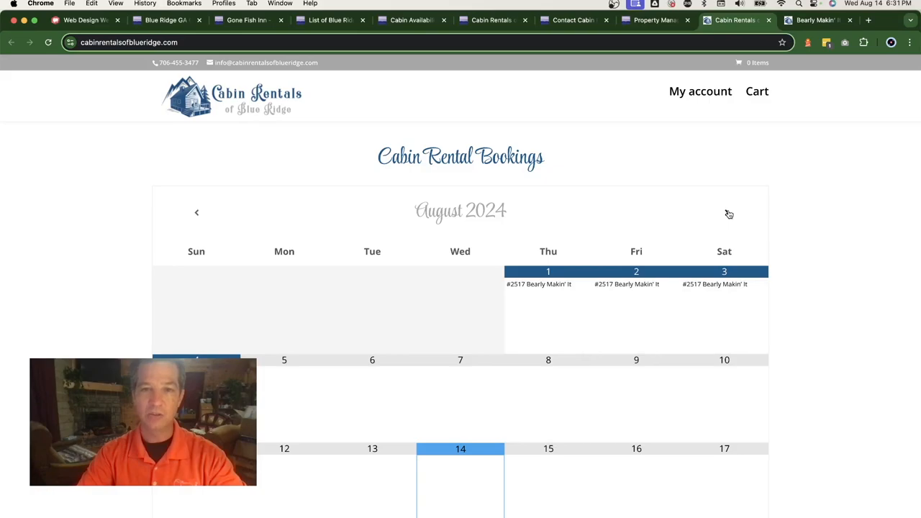
mouse_move(727, 214)
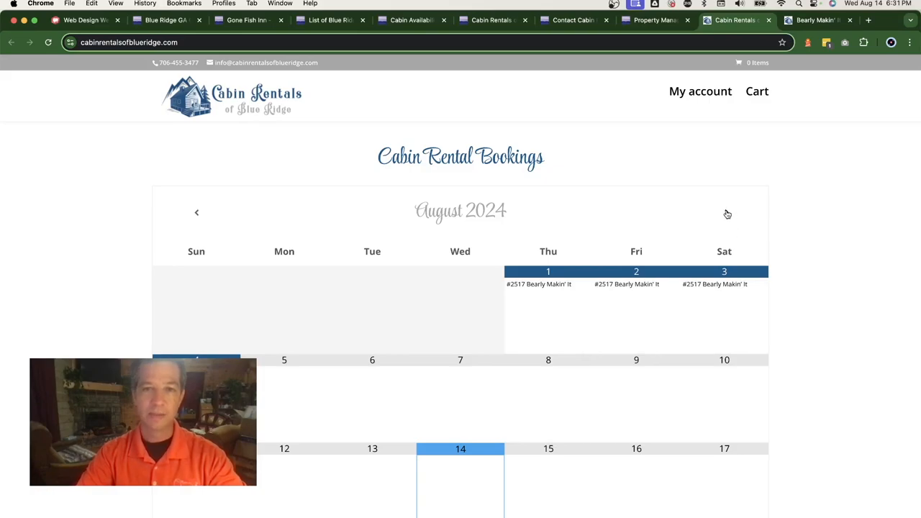
click(724, 212)
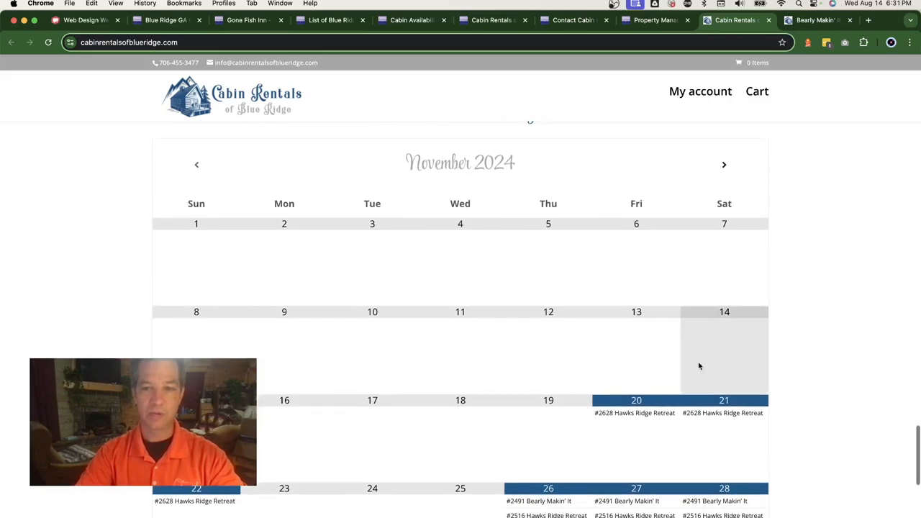
mouse_move(830, 385)
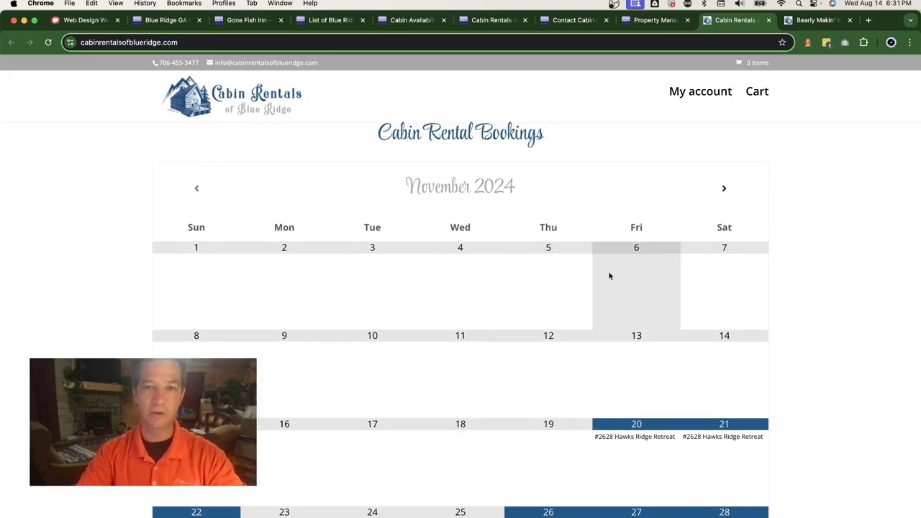
mouse_move(845, 349)
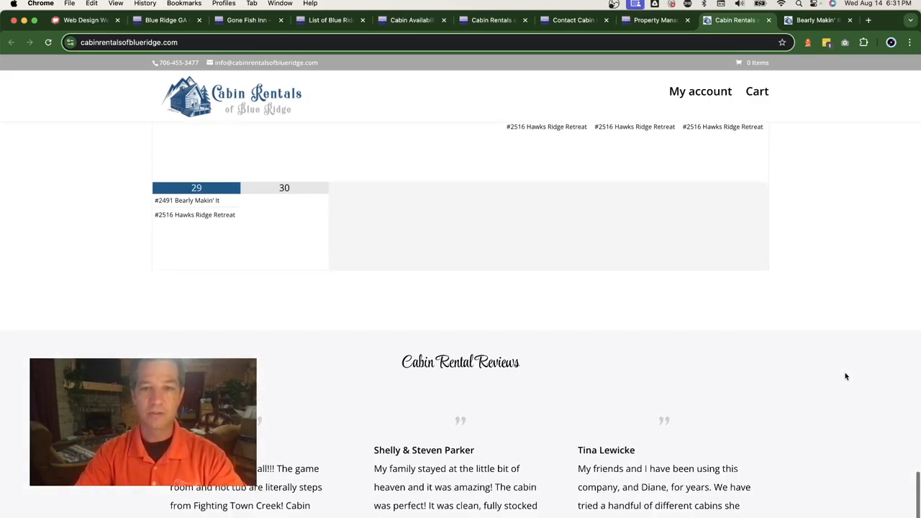
scroll(up, 3)
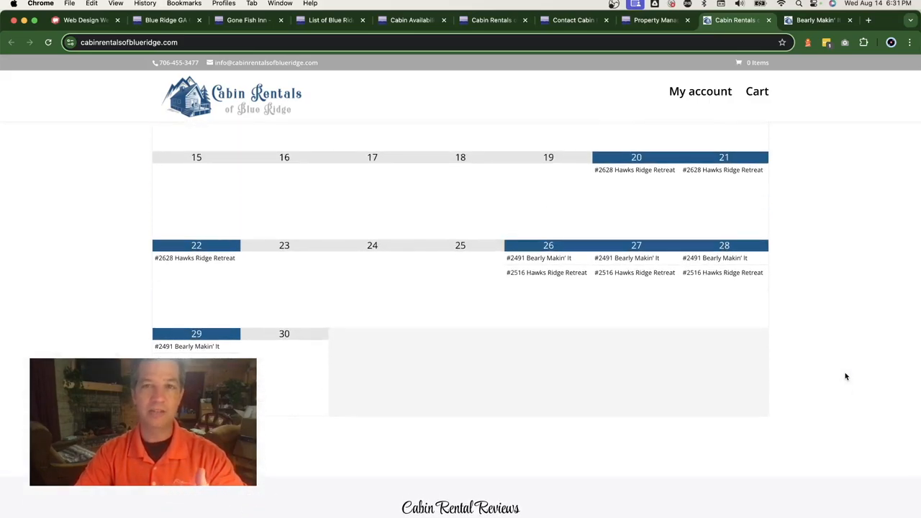
scroll(down, 3)
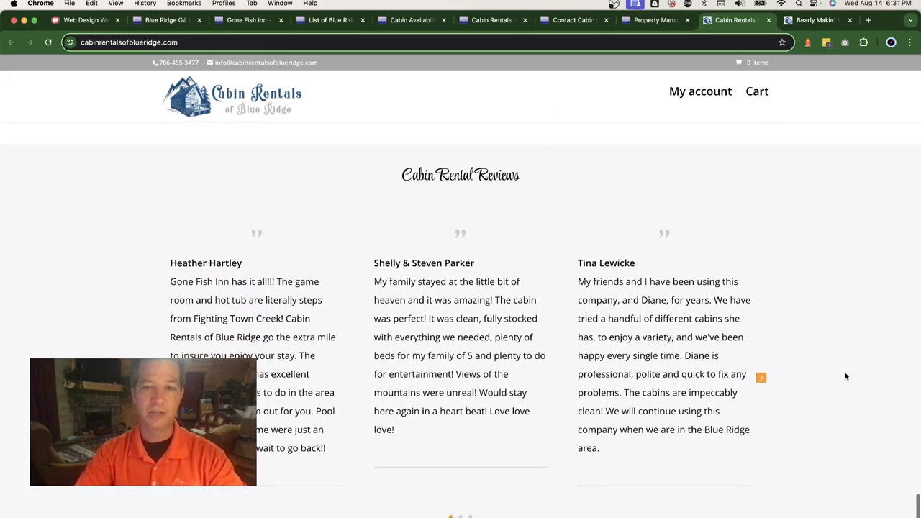
click(762, 377)
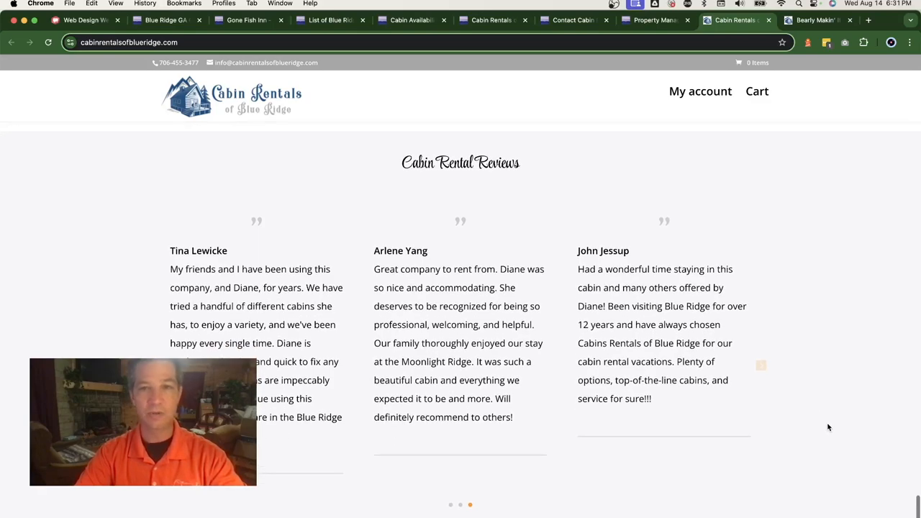
scroll(down, 3)
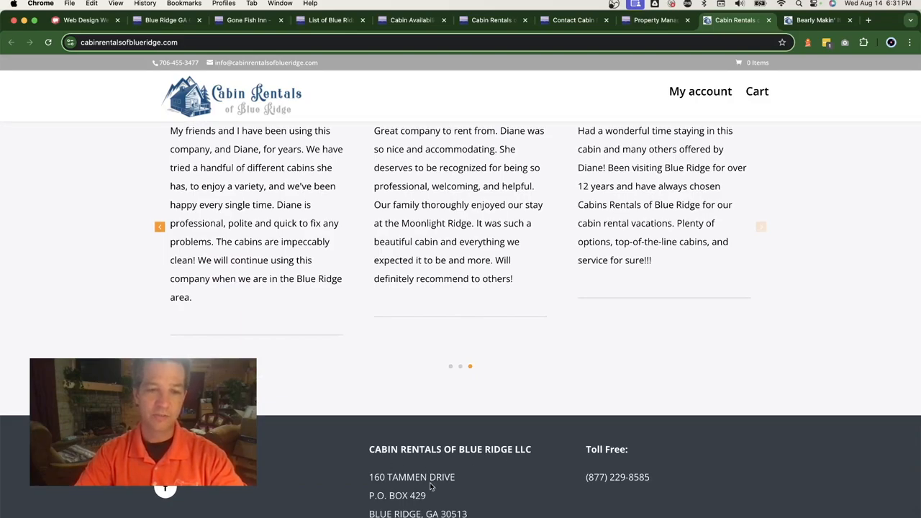
mouse_move(352, 468)
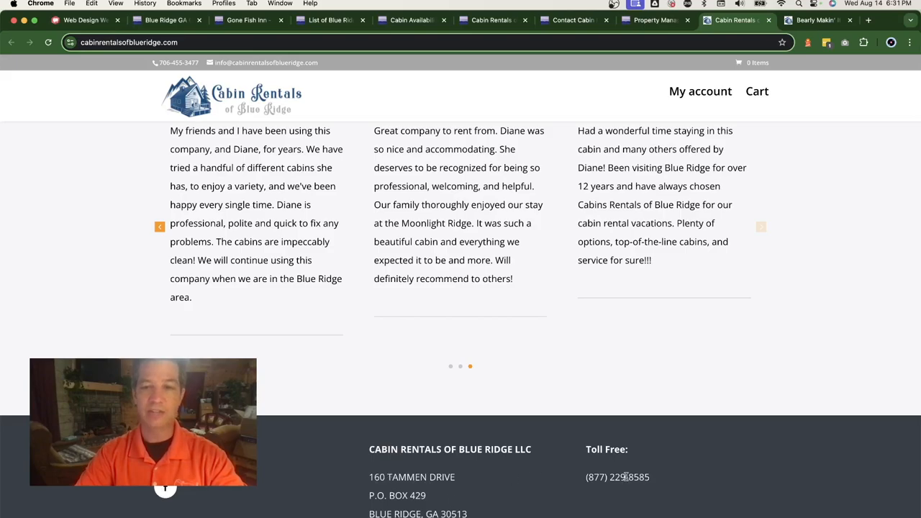
mouse_move(756, 454)
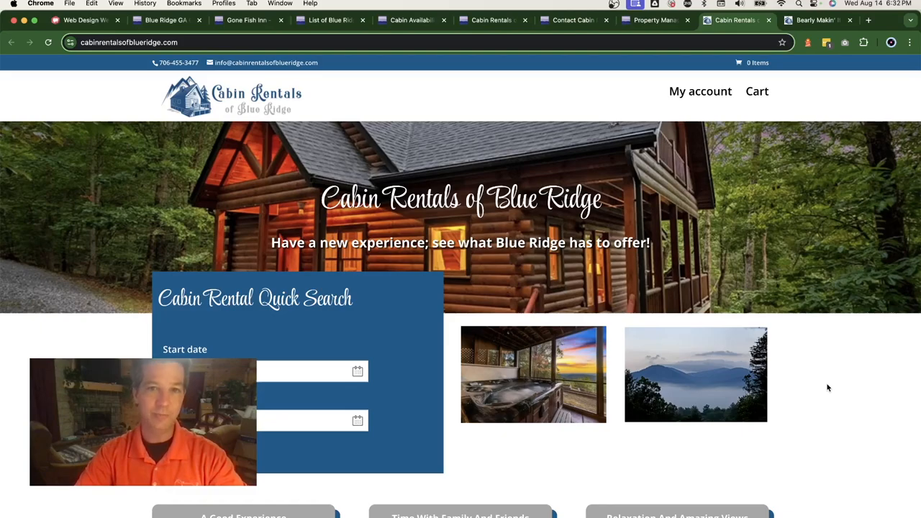
mouse_move(834, 299)
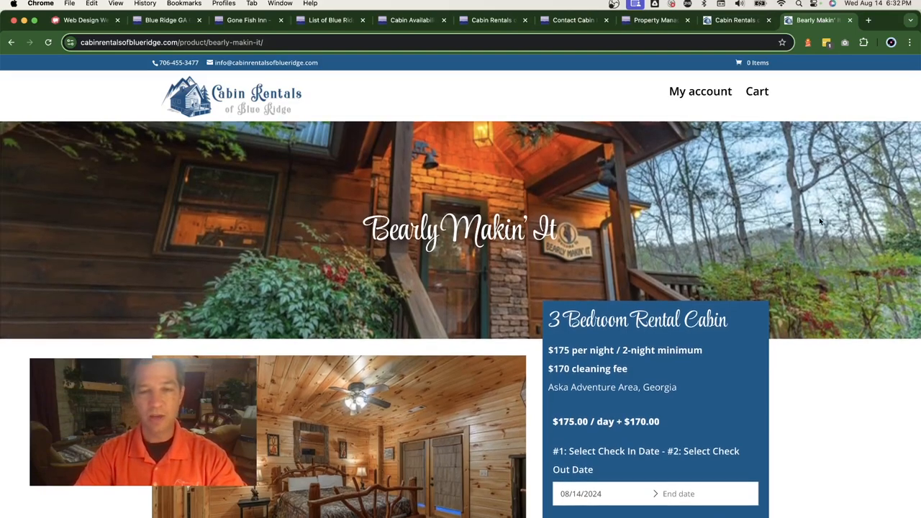
mouse_move(515, 205)
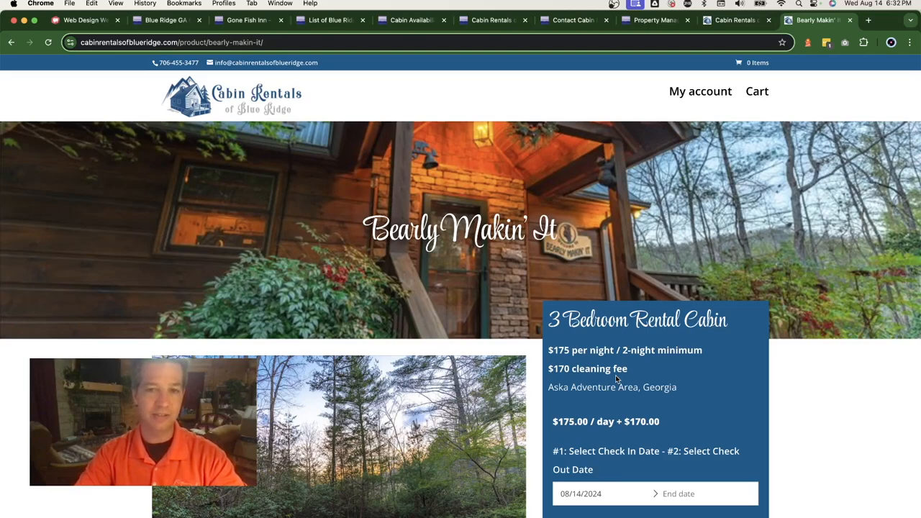
- Return to the Bearly Makin' It page and scroll to its 08/22–08/26/2024 booking box
click(734, 20)
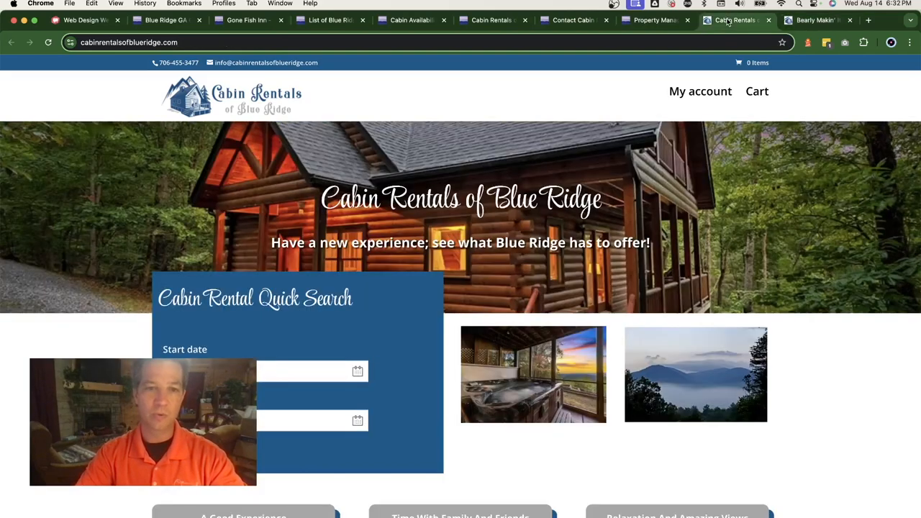
click(817, 19)
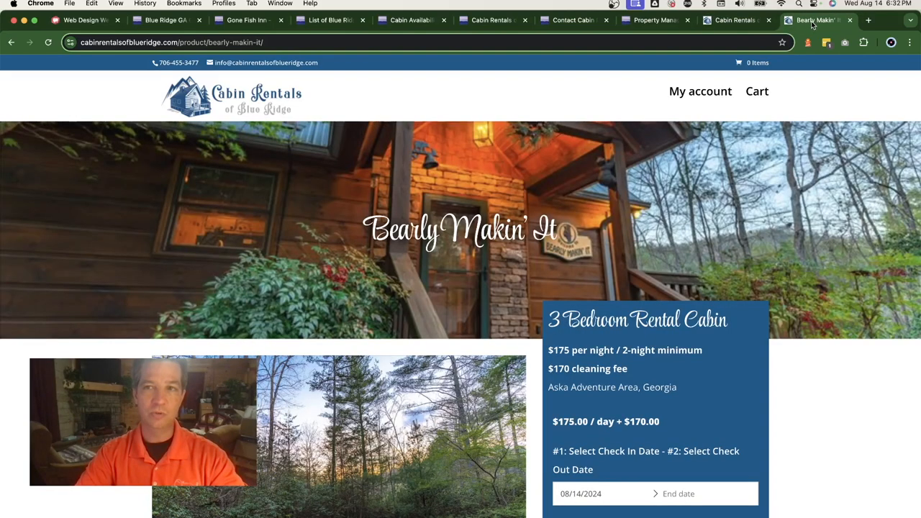
scroll(down, 3)
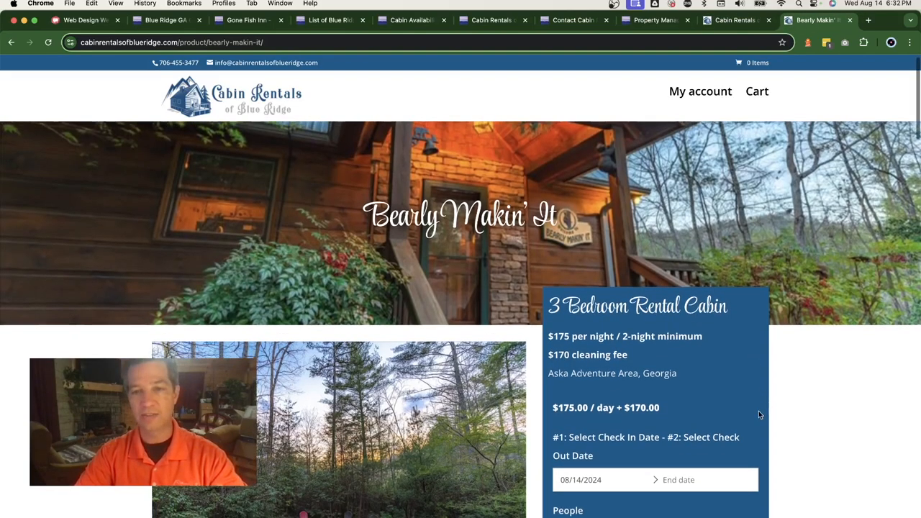
scroll(down, 3)
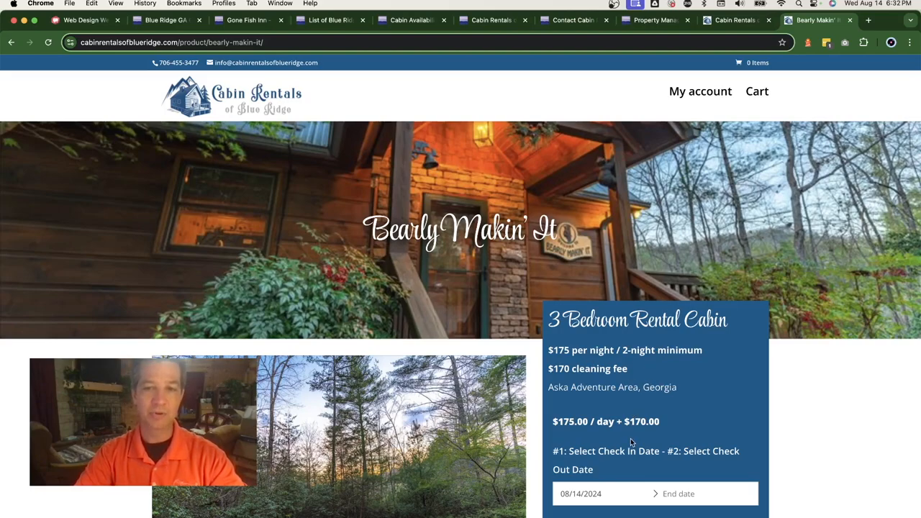
scroll(down, 3)
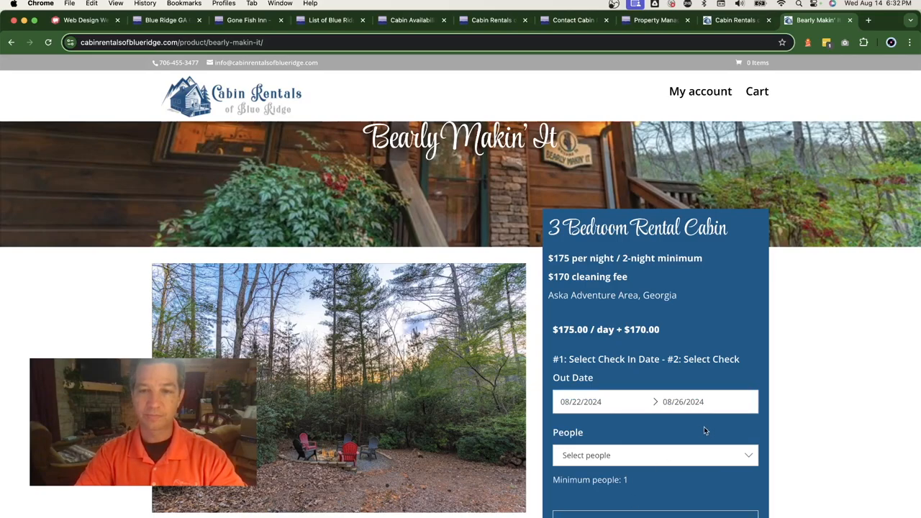
- Add a child 3 and under and a child aged 4-17, making 3 persons
click(653, 454)
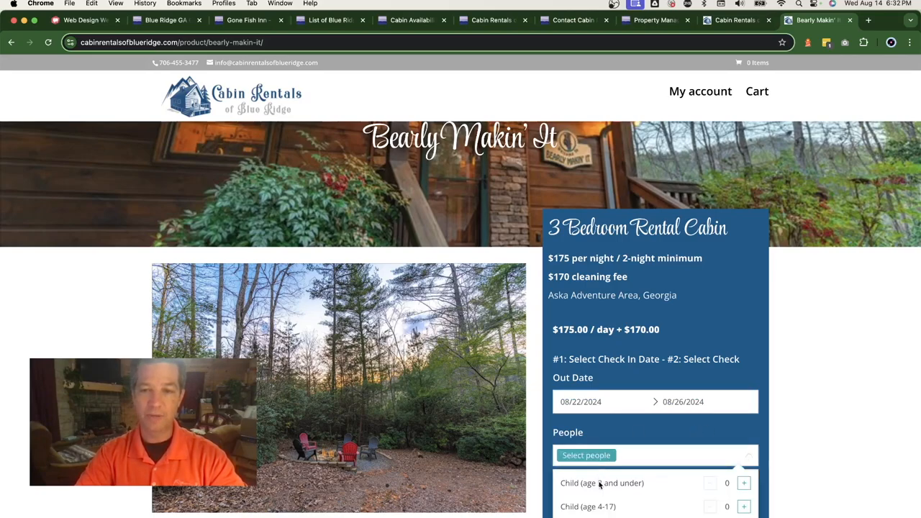
click(743, 483)
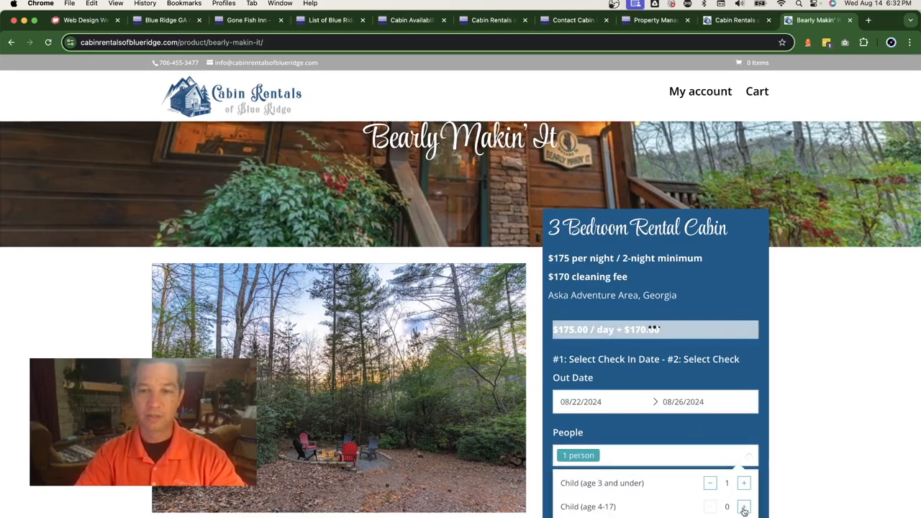
click(743, 507)
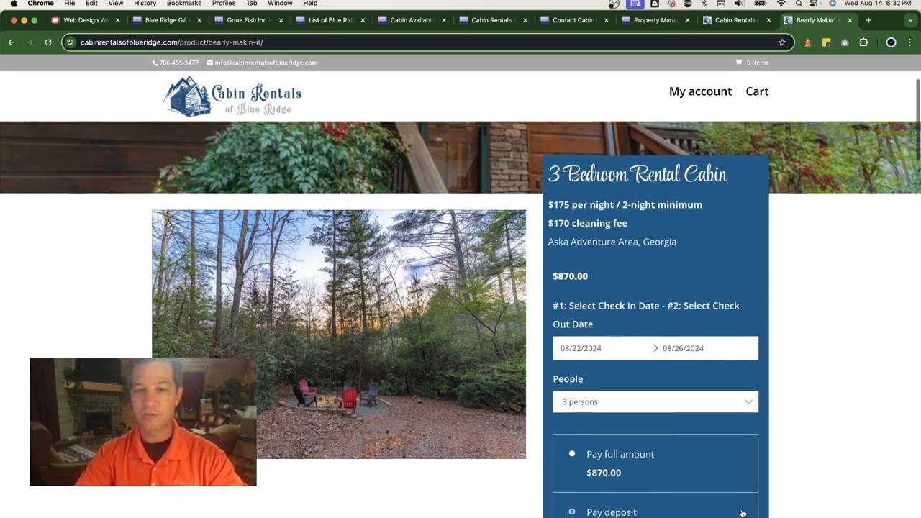
scroll(down, 3)
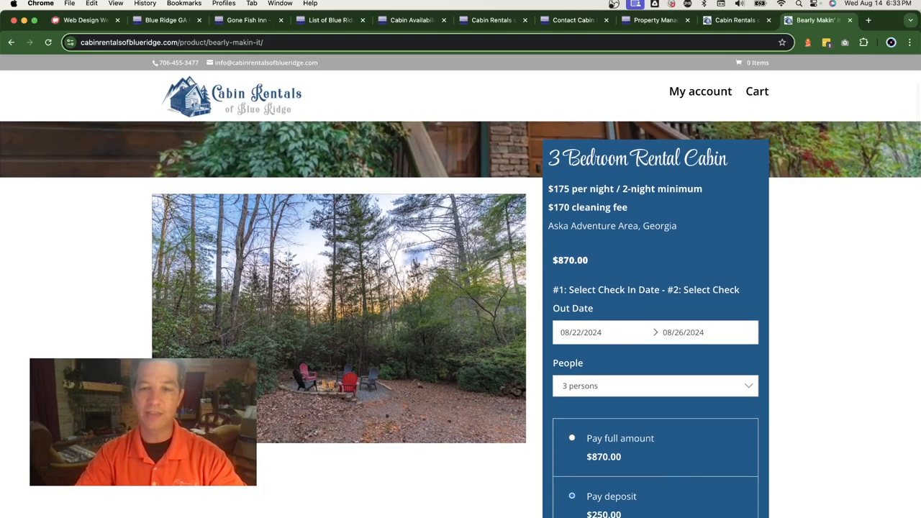
scroll(down, 3)
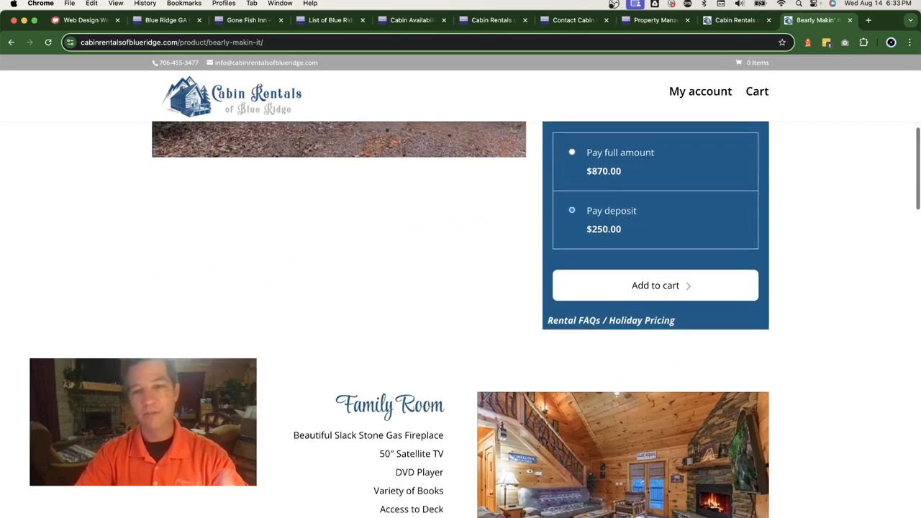
- Scroll through the room sections and show the next Master Bedroom photo
scroll(down, 3)
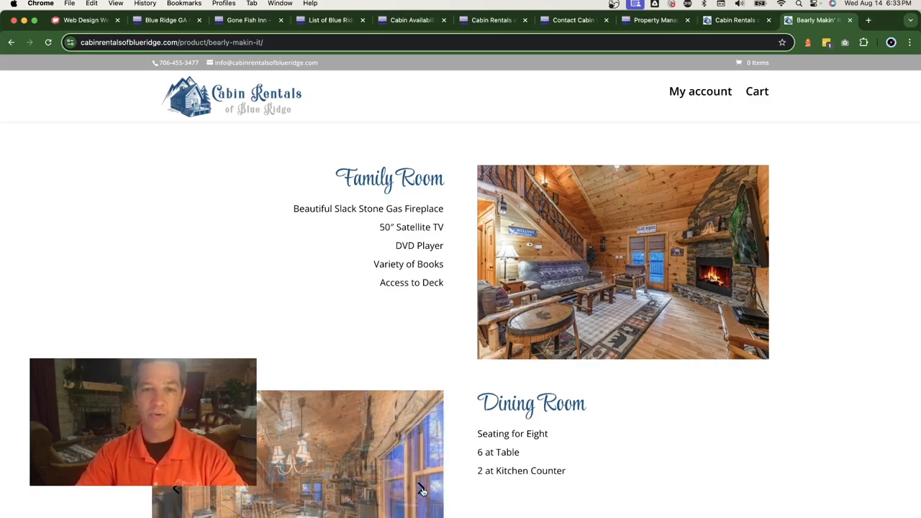
scroll(down, 3)
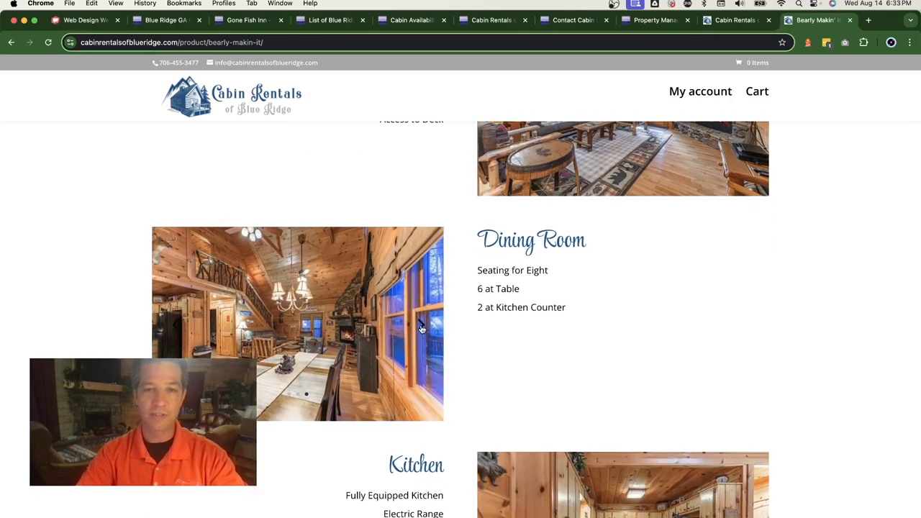
scroll(down, 3)
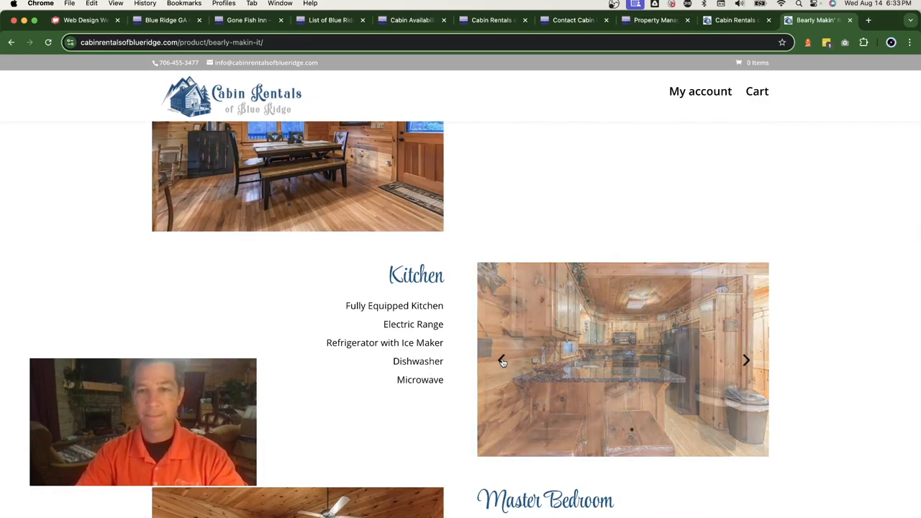
scroll(down, 3)
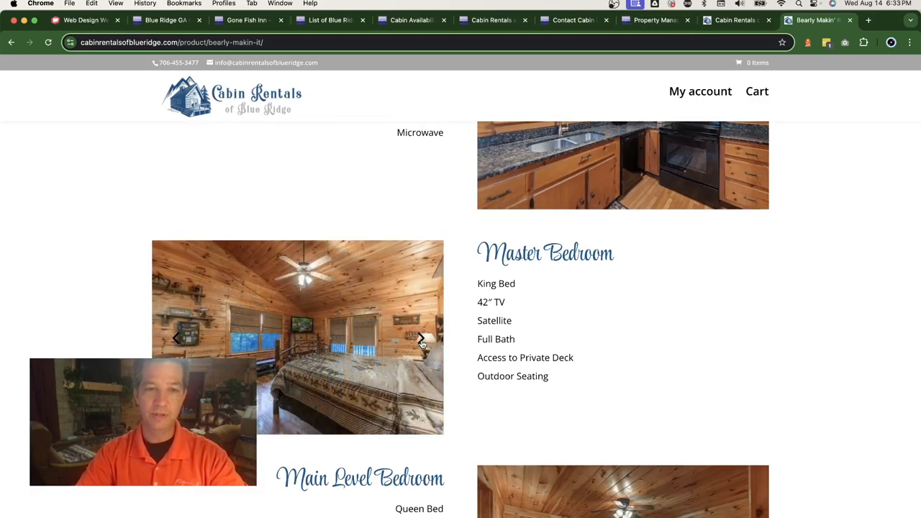
click(421, 338)
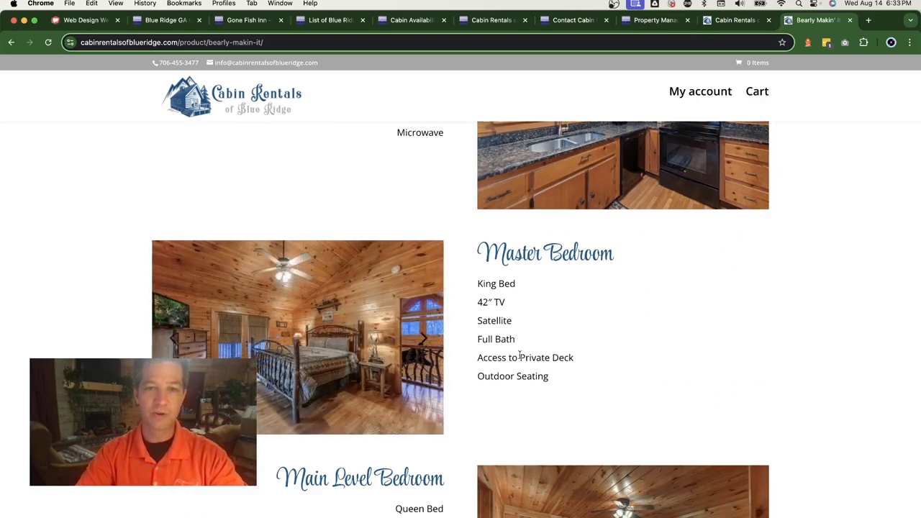
- Scroll down to the Amenities list and Cabin Rental Policies
scroll(down, 3)
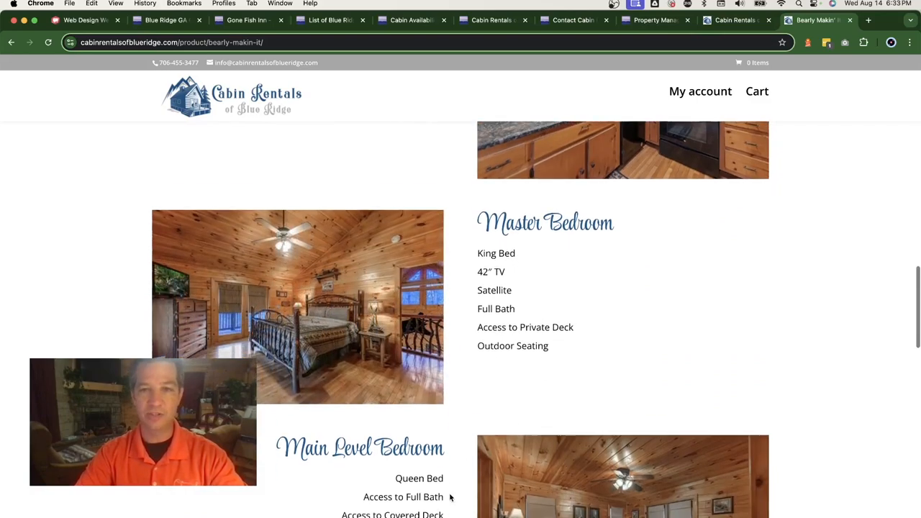
scroll(down, 3)
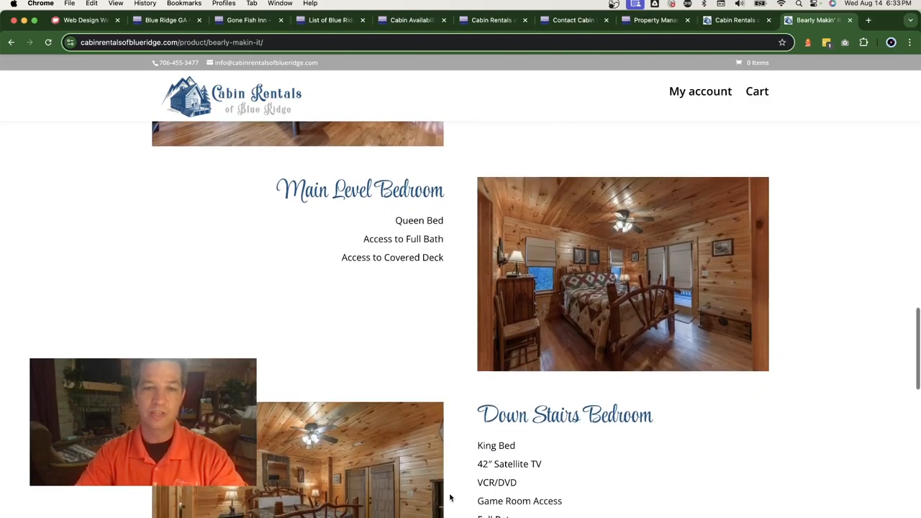
scroll(down, 3)
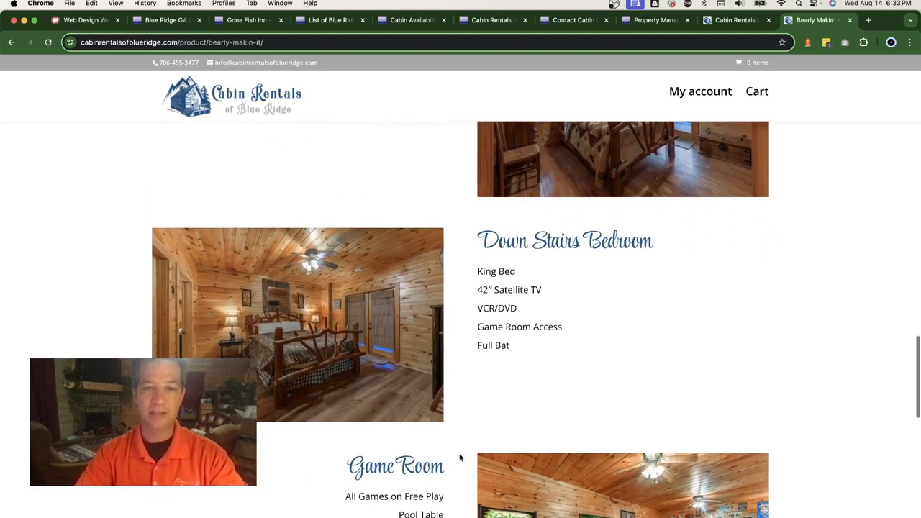
scroll(down, 3)
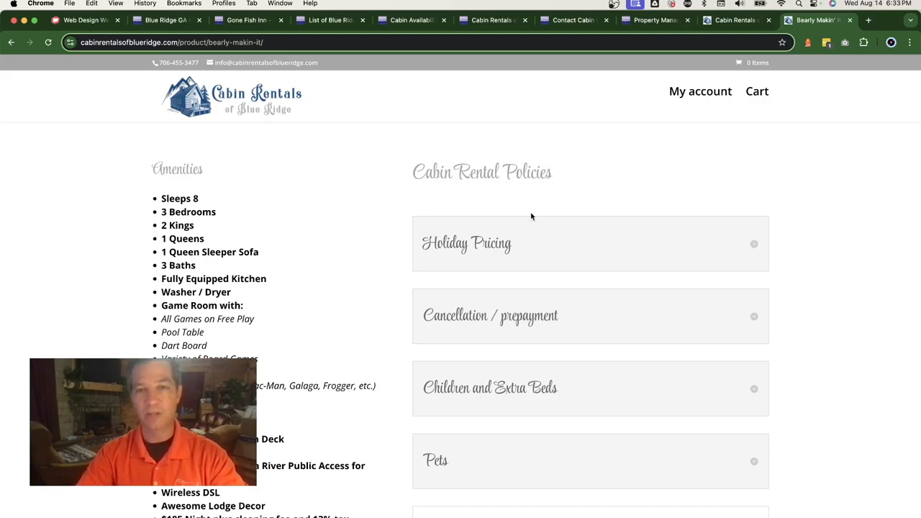
- Expand Holiday Pricing to see 2024 minimum stays and $25/night increase, then read cancellation terms
click(590, 243)
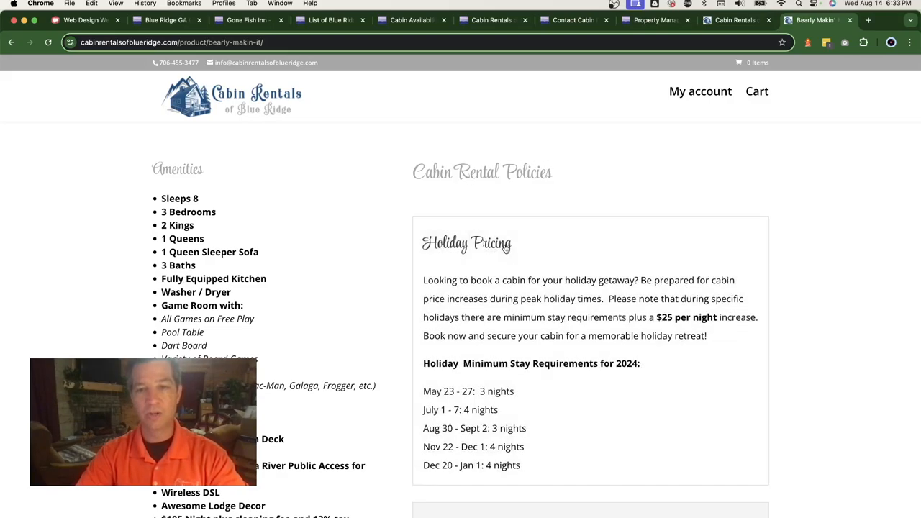
scroll(down, 3)
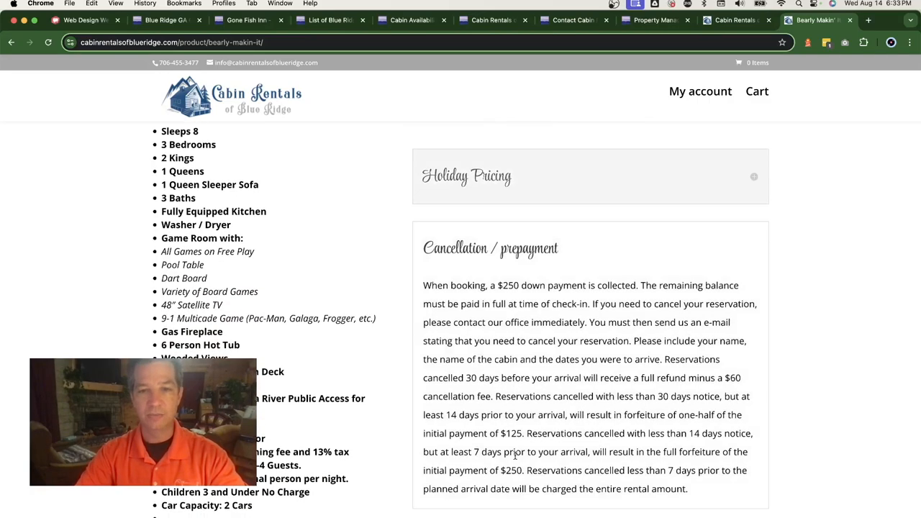
scroll(down, 3)
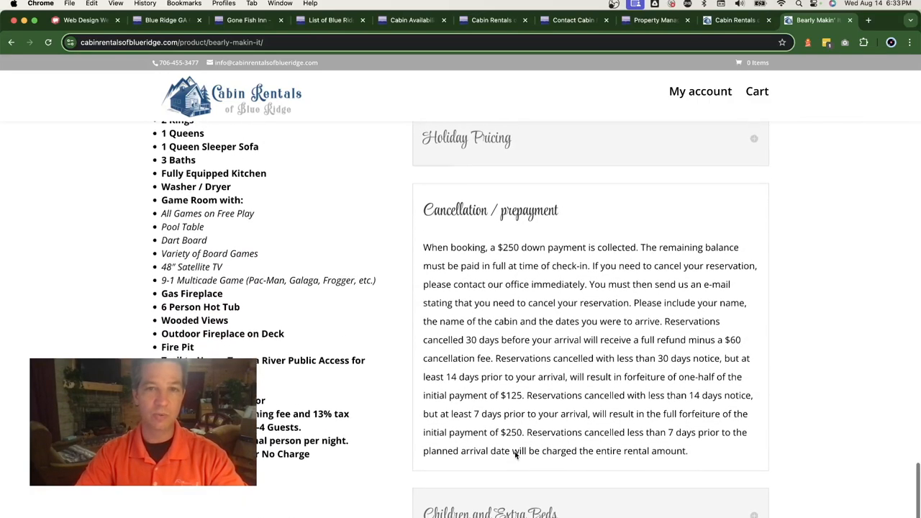
scroll(down, 3)
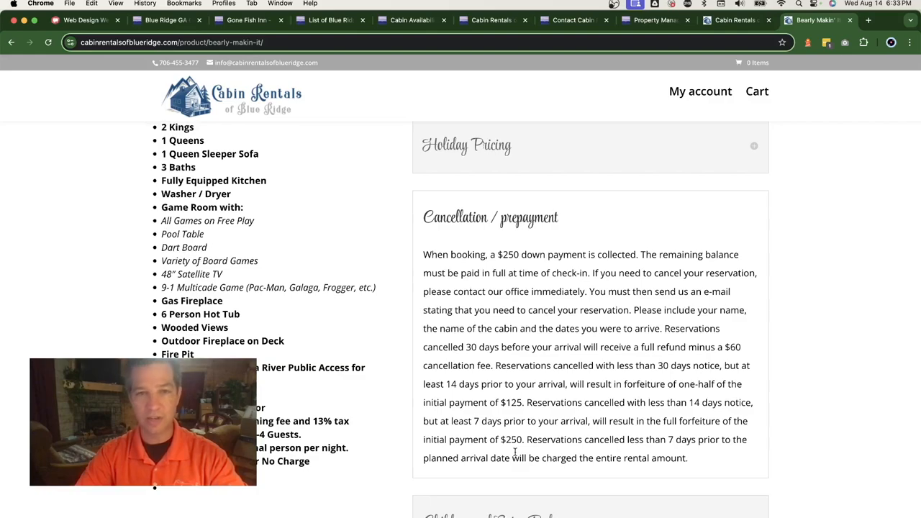
scroll(down, 3)
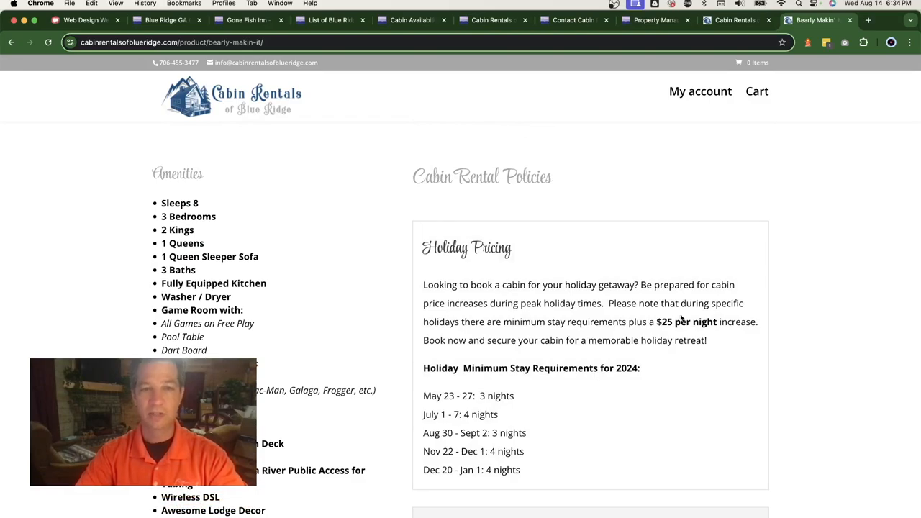
scroll(down, 3)
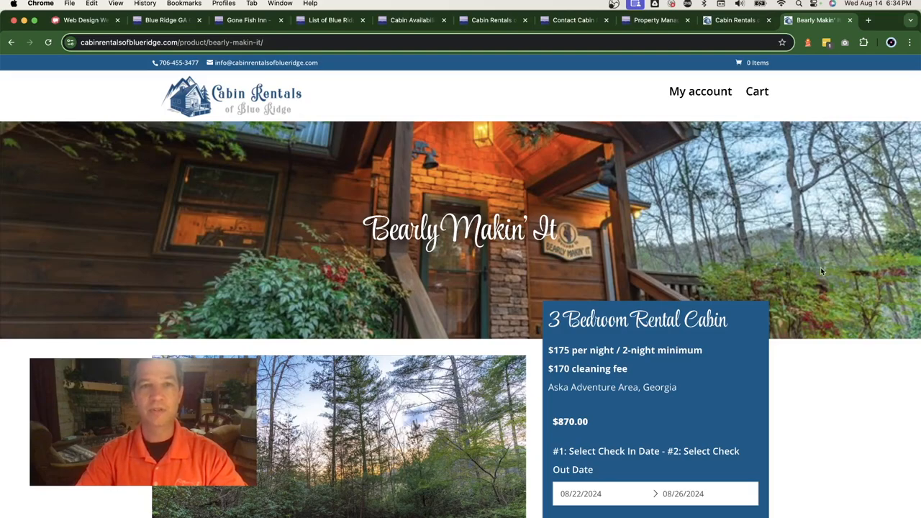
mouse_move(826, 362)
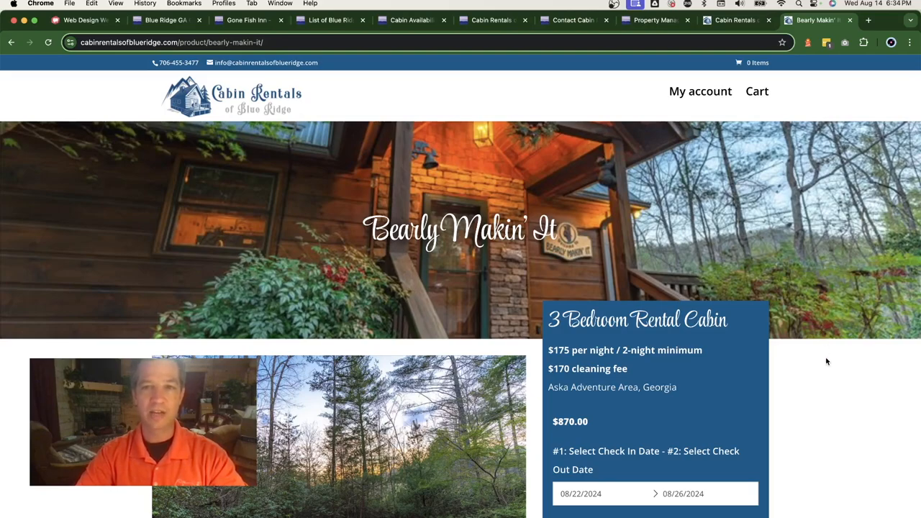
- Go back to the homepage and scroll to the All Blue Ridge Cabin Rentals price grid
scroll(down, 3)
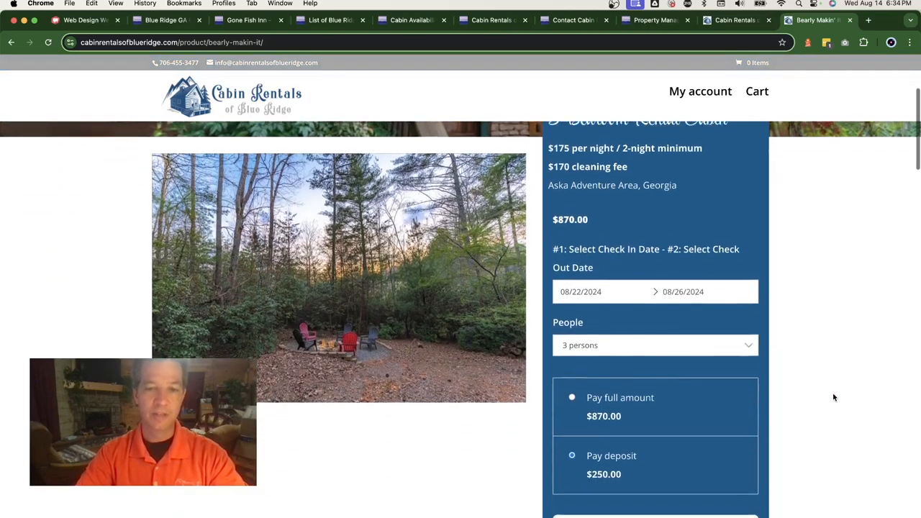
scroll(down, 3)
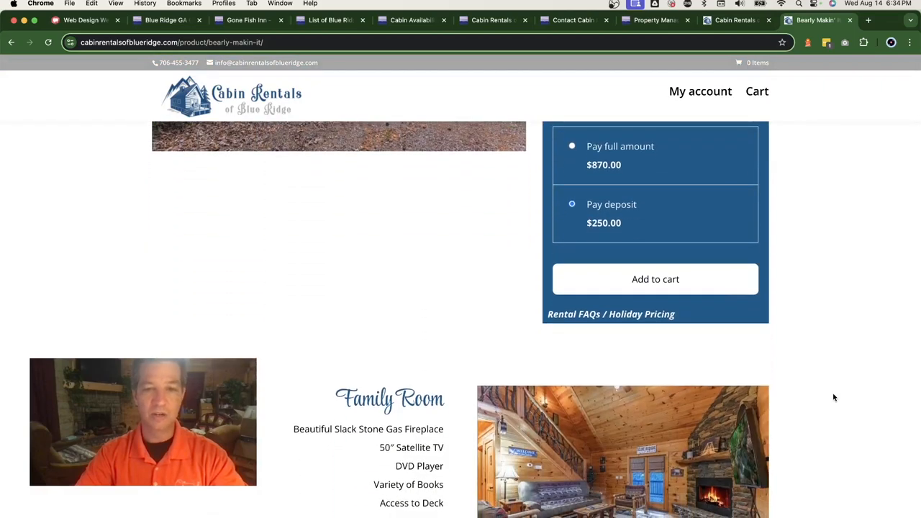
scroll(up, 3)
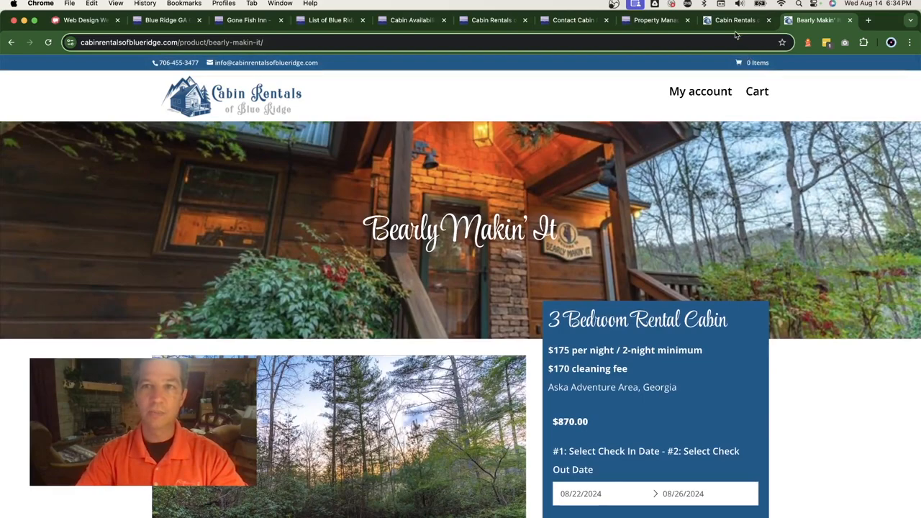
click(734, 20)
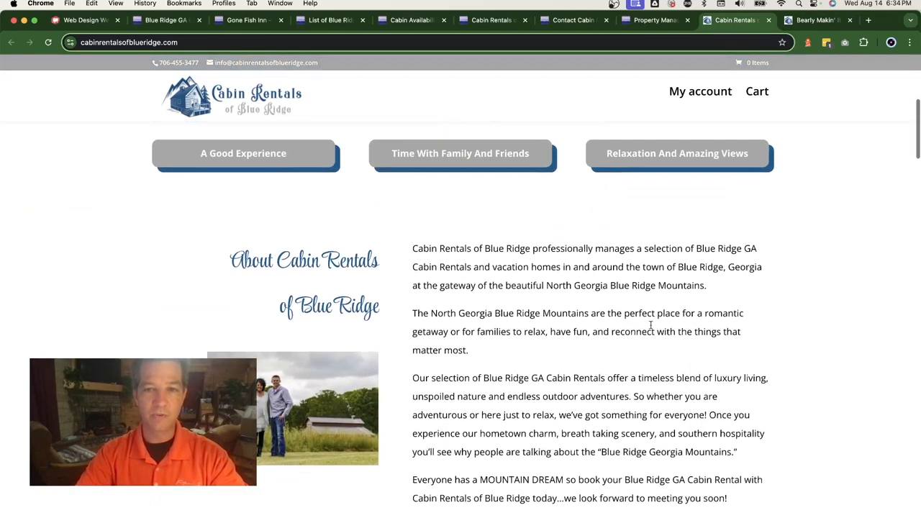
scroll(down, 3)
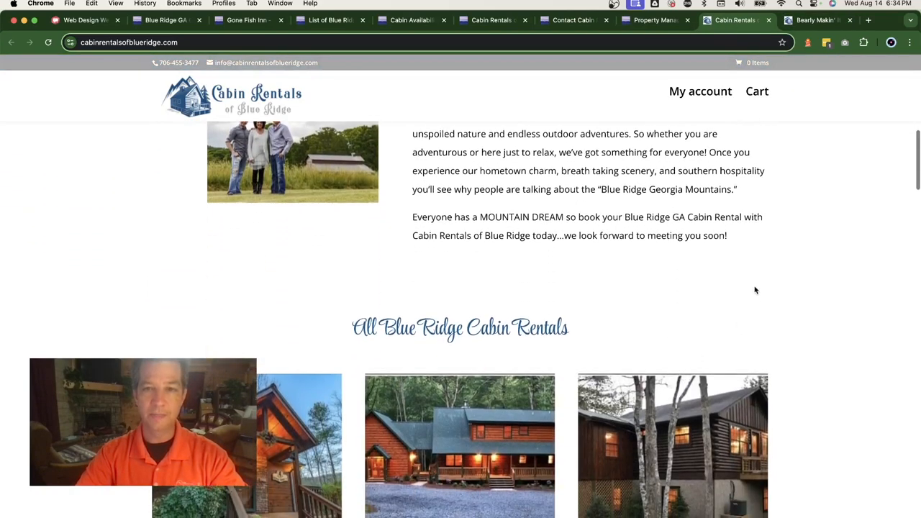
scroll(down, 3)
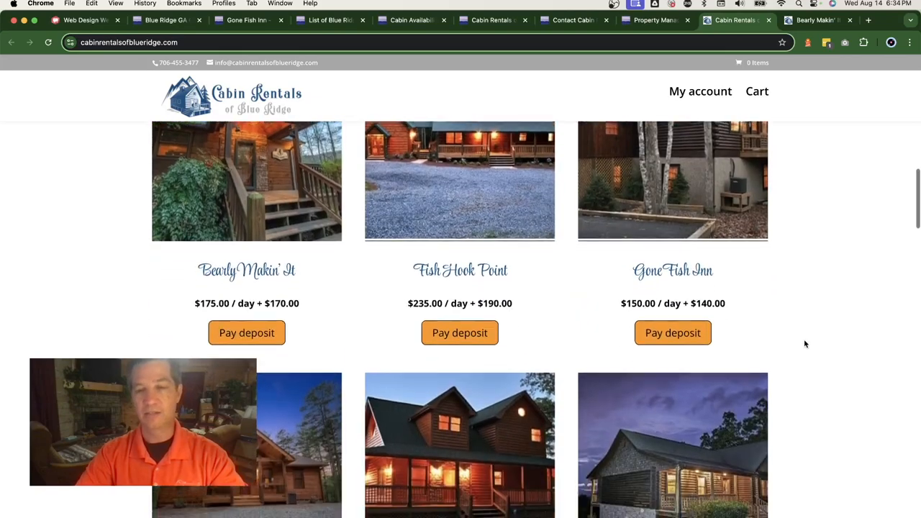